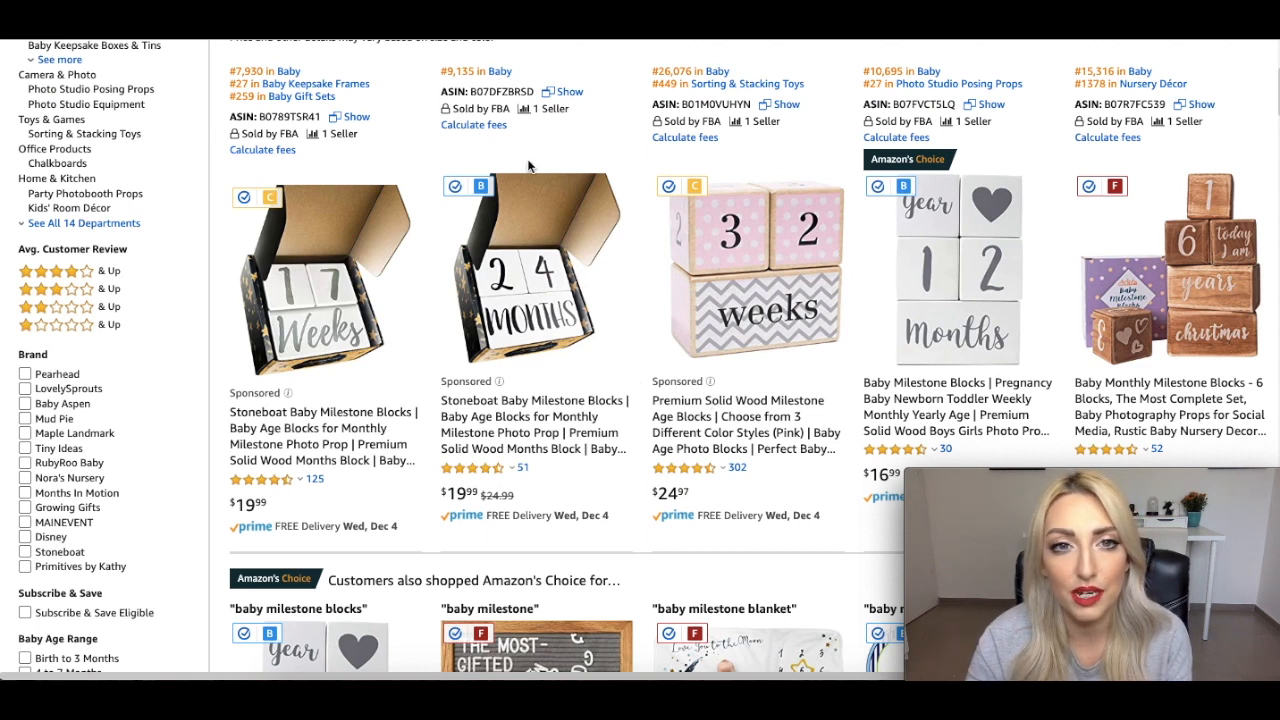
mouse_move(450, 152)
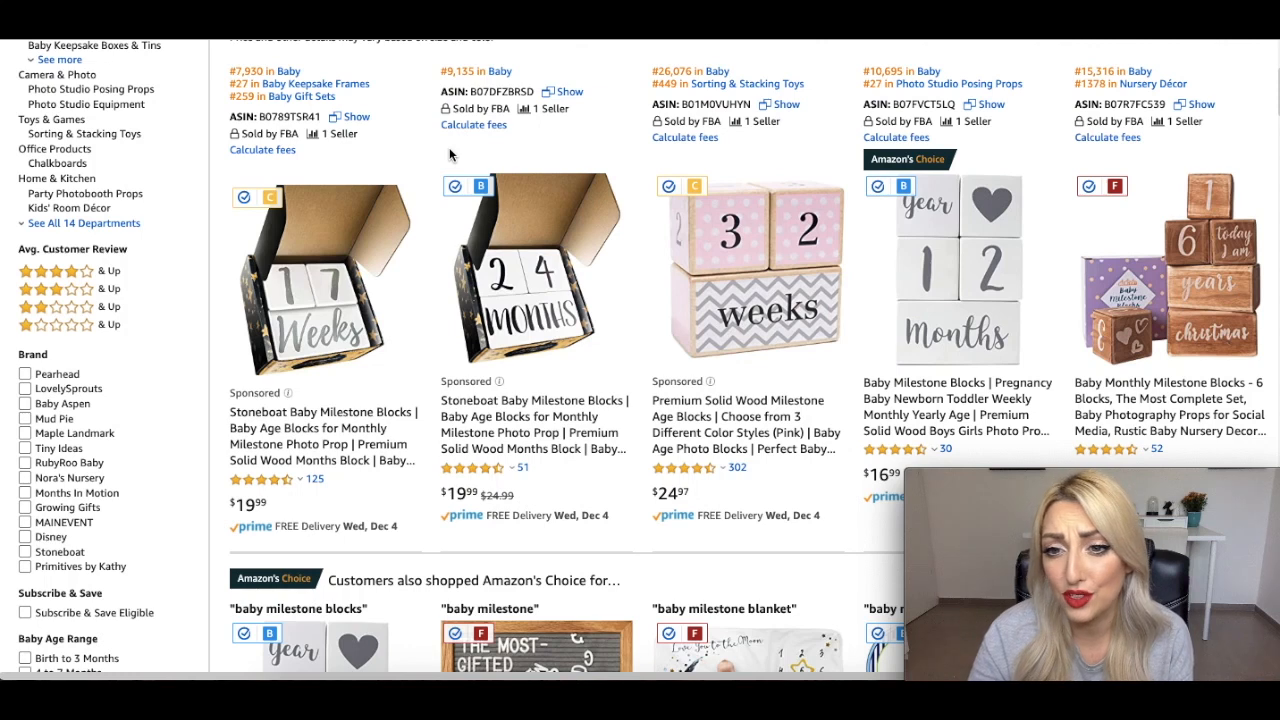
mouse_move(578, 164)
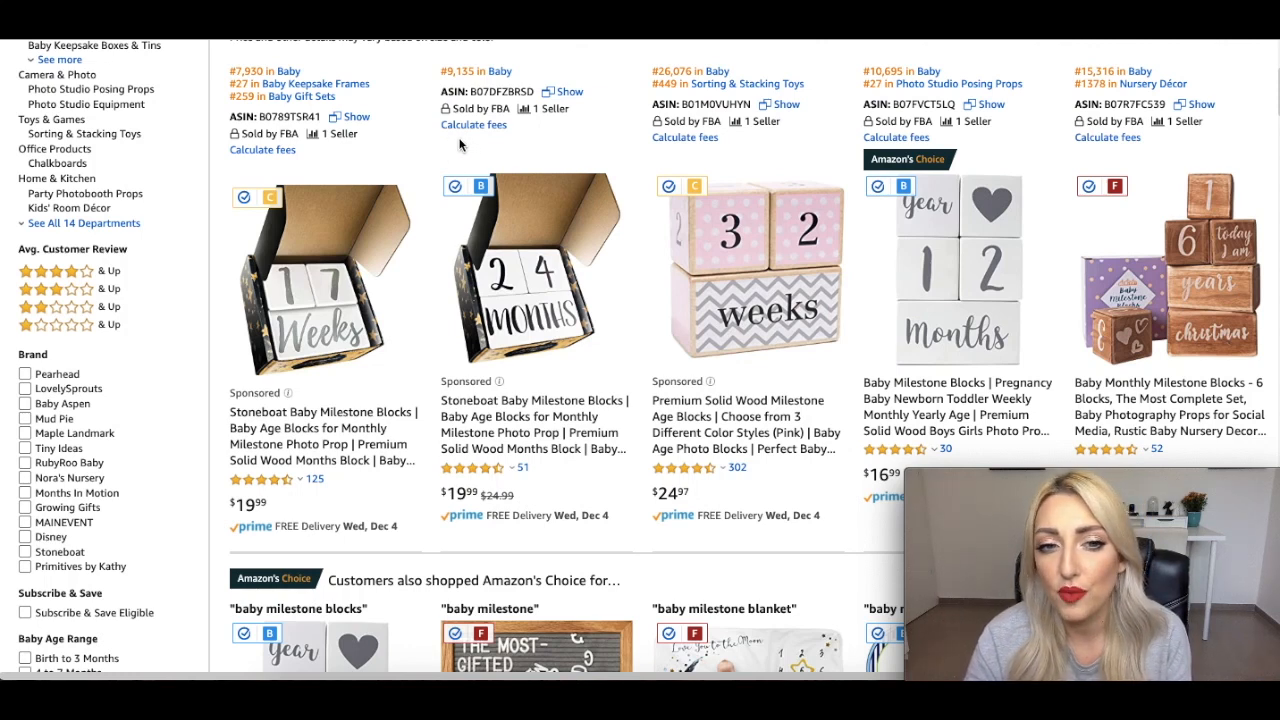
mouse_move(568, 436)
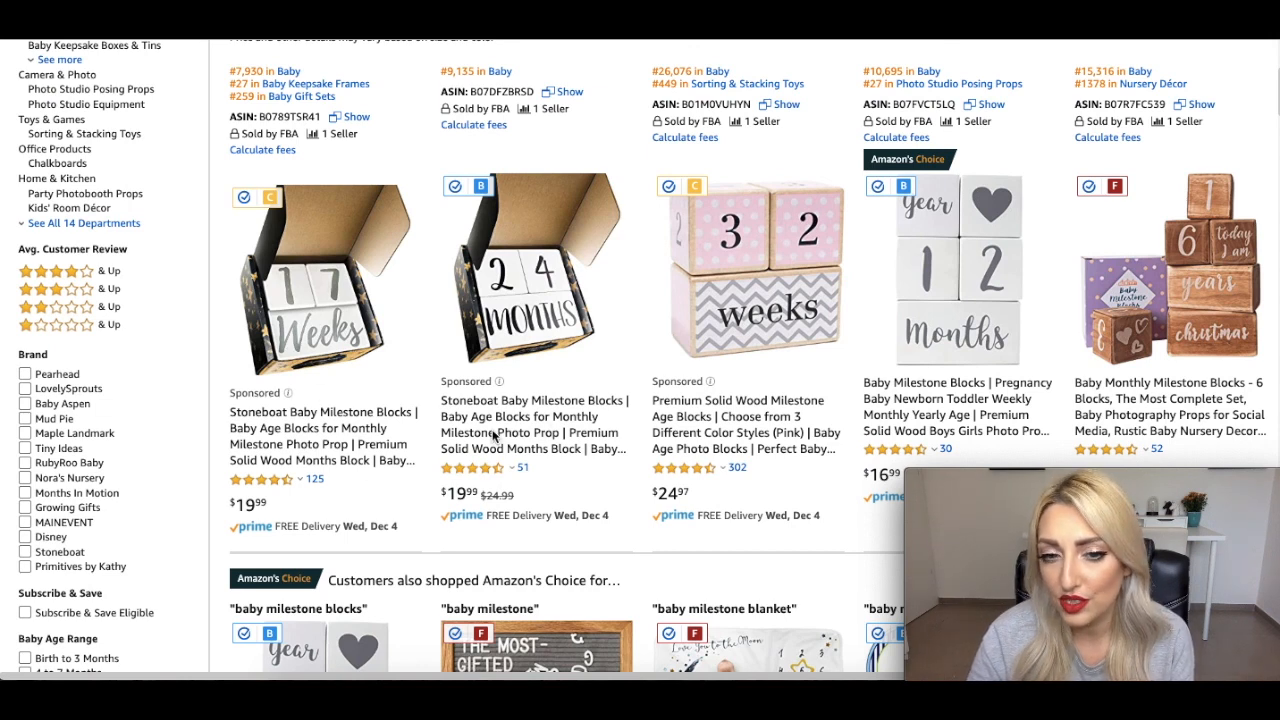
mouse_move(416, 364)
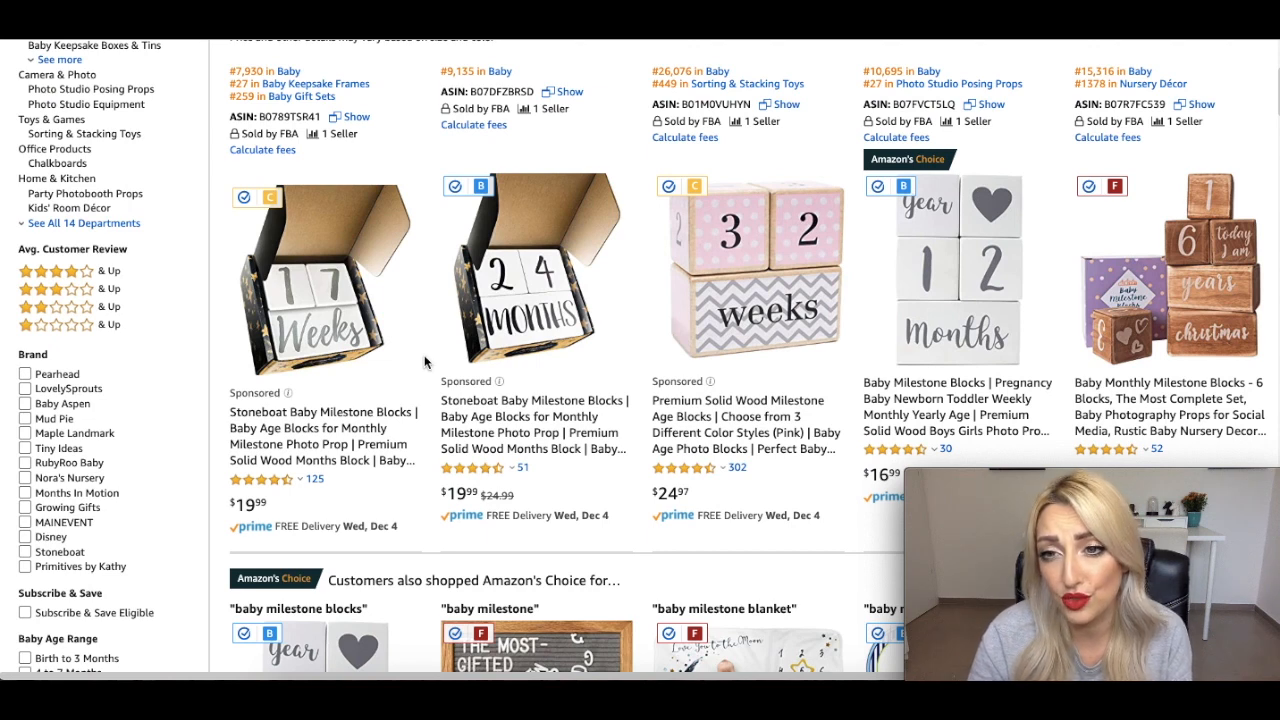
mouse_move(240, 96)
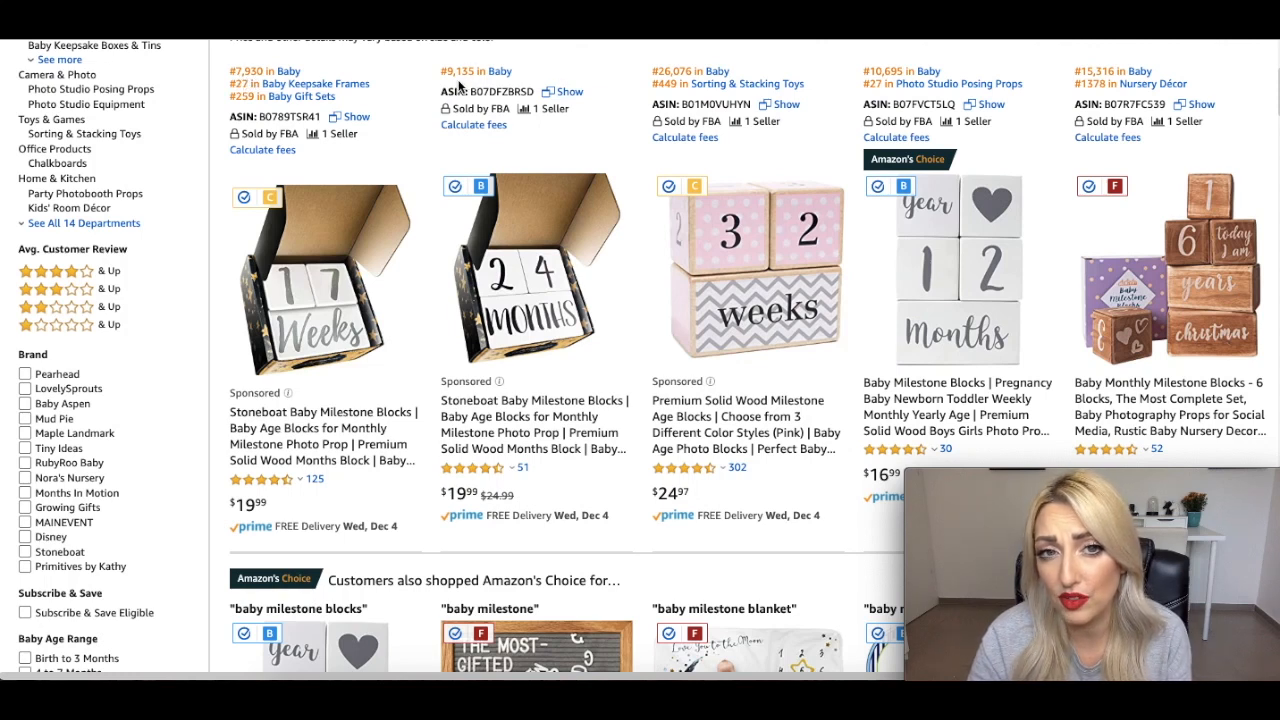
mouse_move(462, 84)
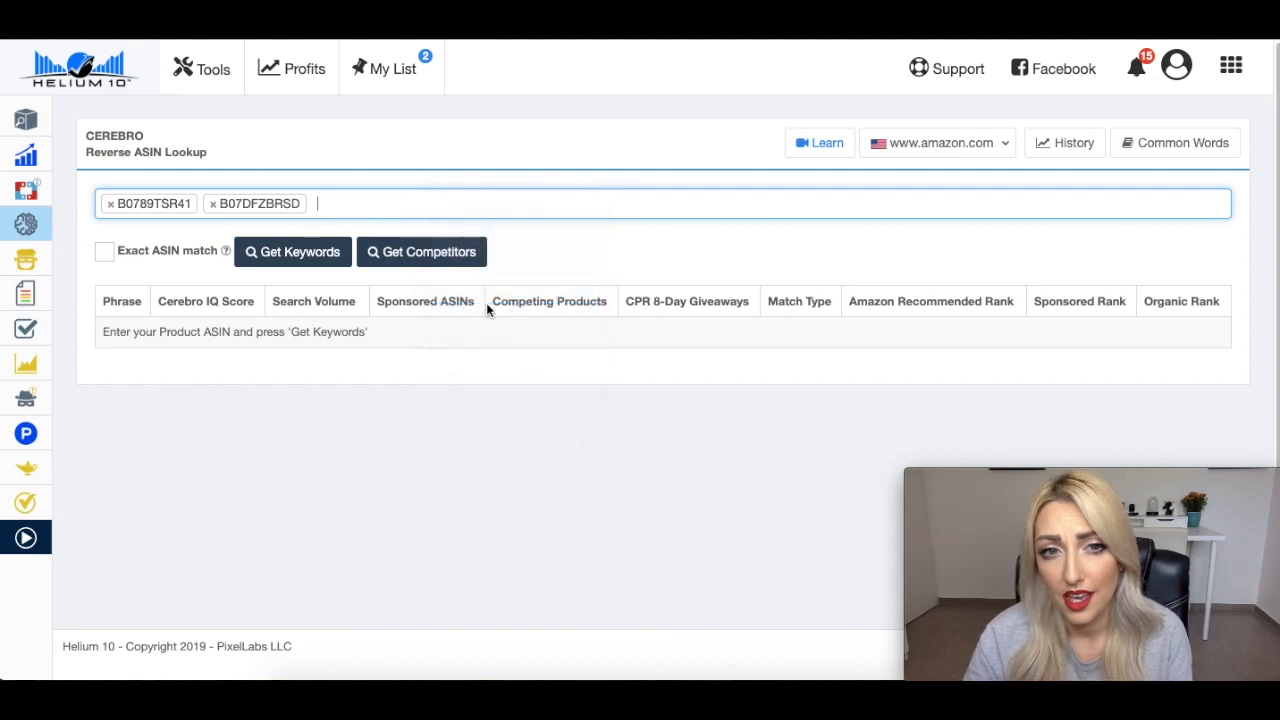
mouse_move(292, 252)
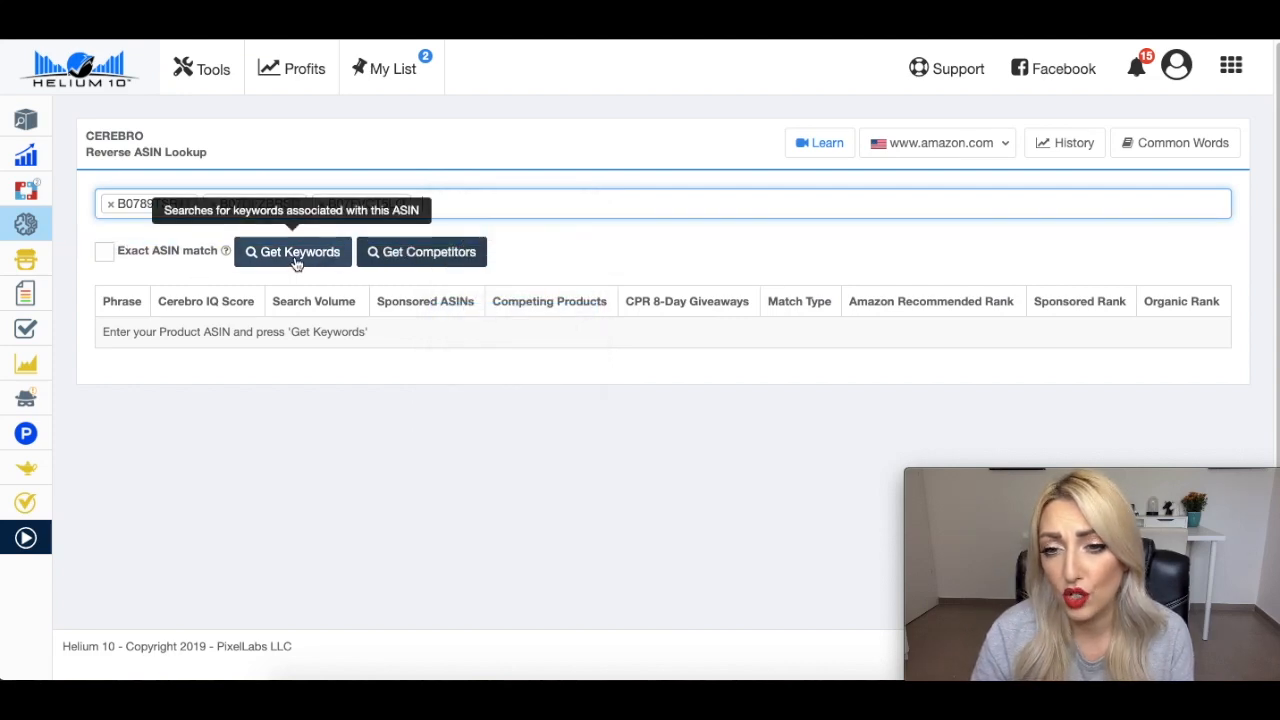
Step: Run Get Keywords on the three milestone block ASINs and review the ~4,700 results and Match Type options
click(292, 252)
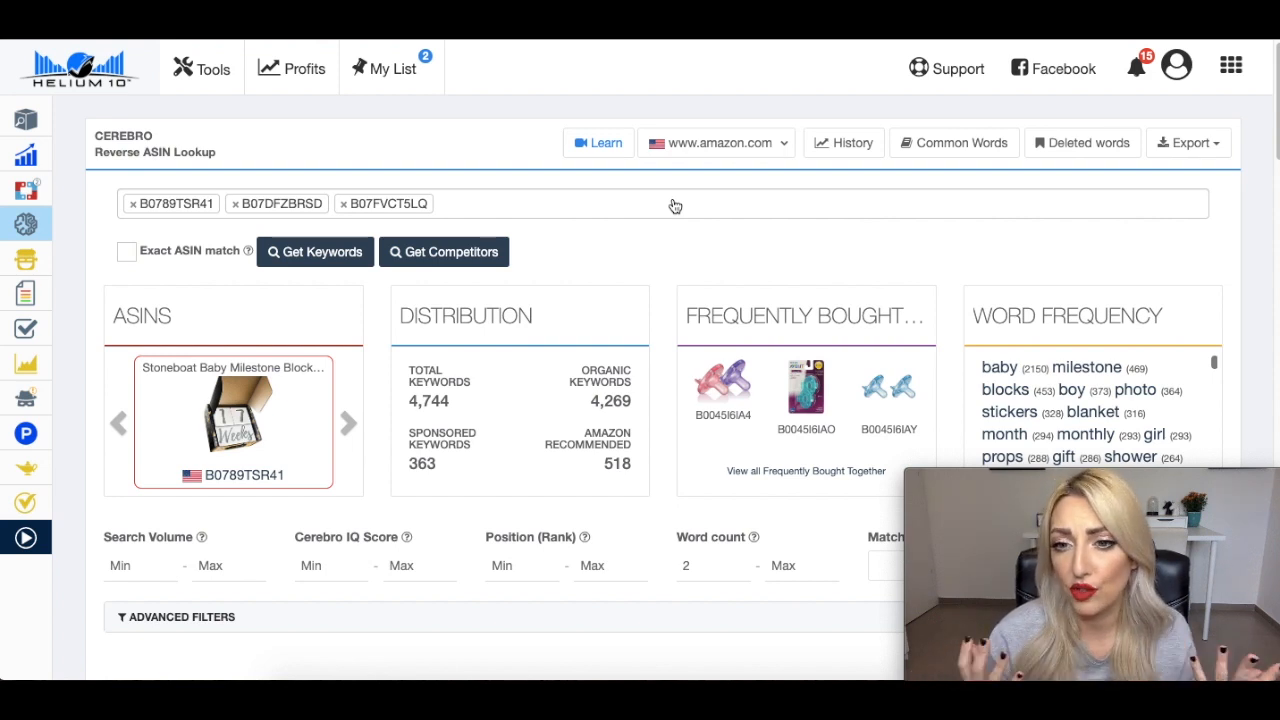
mouse_move(776, 258)
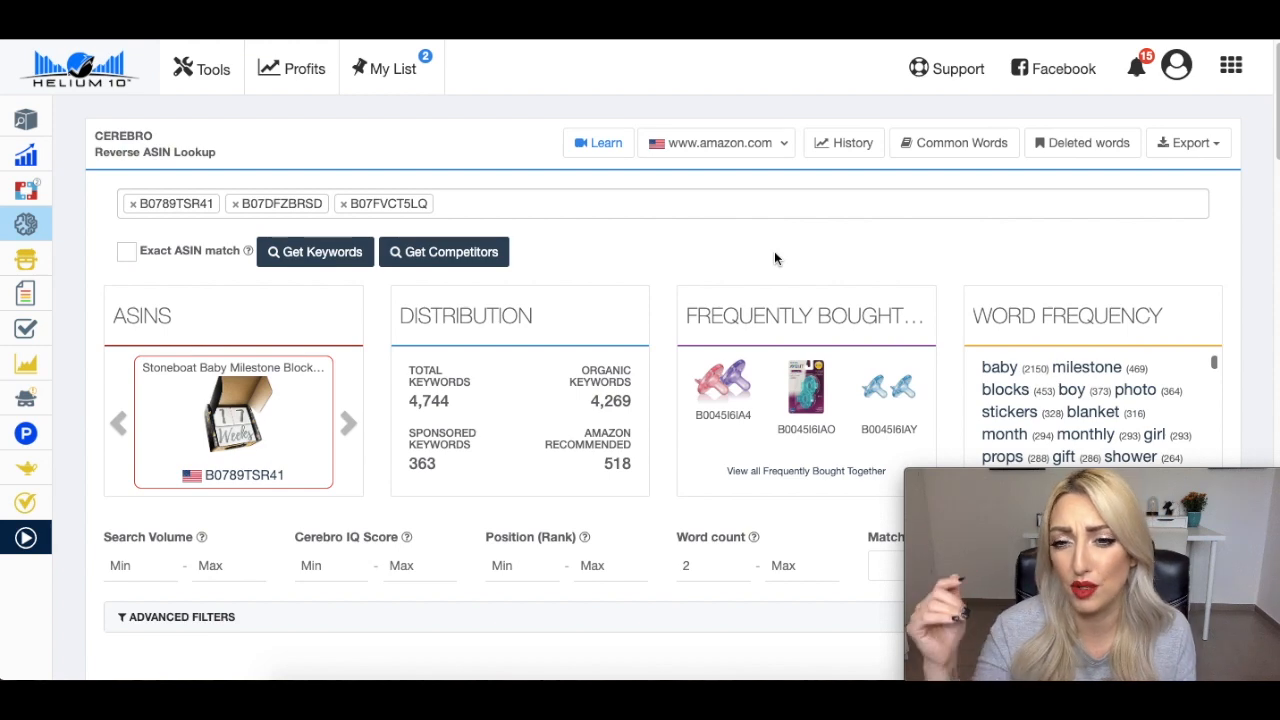
scroll(down, 3)
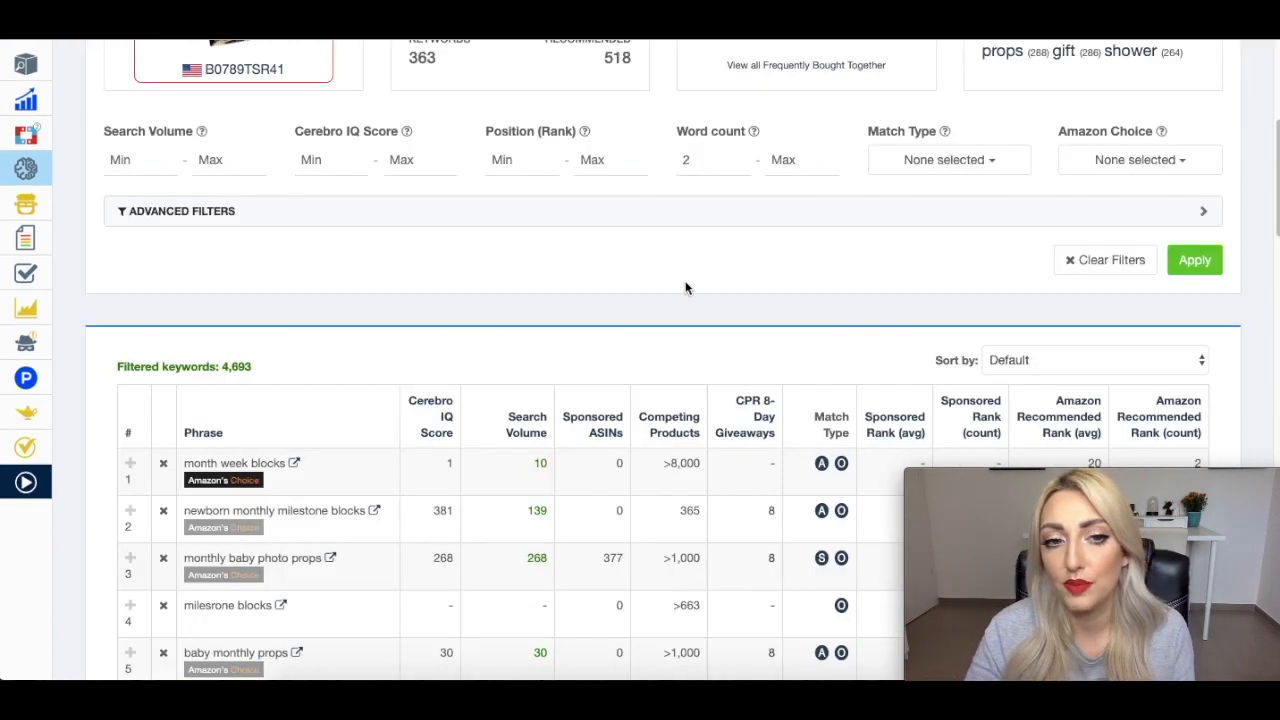
scroll(down, 3)
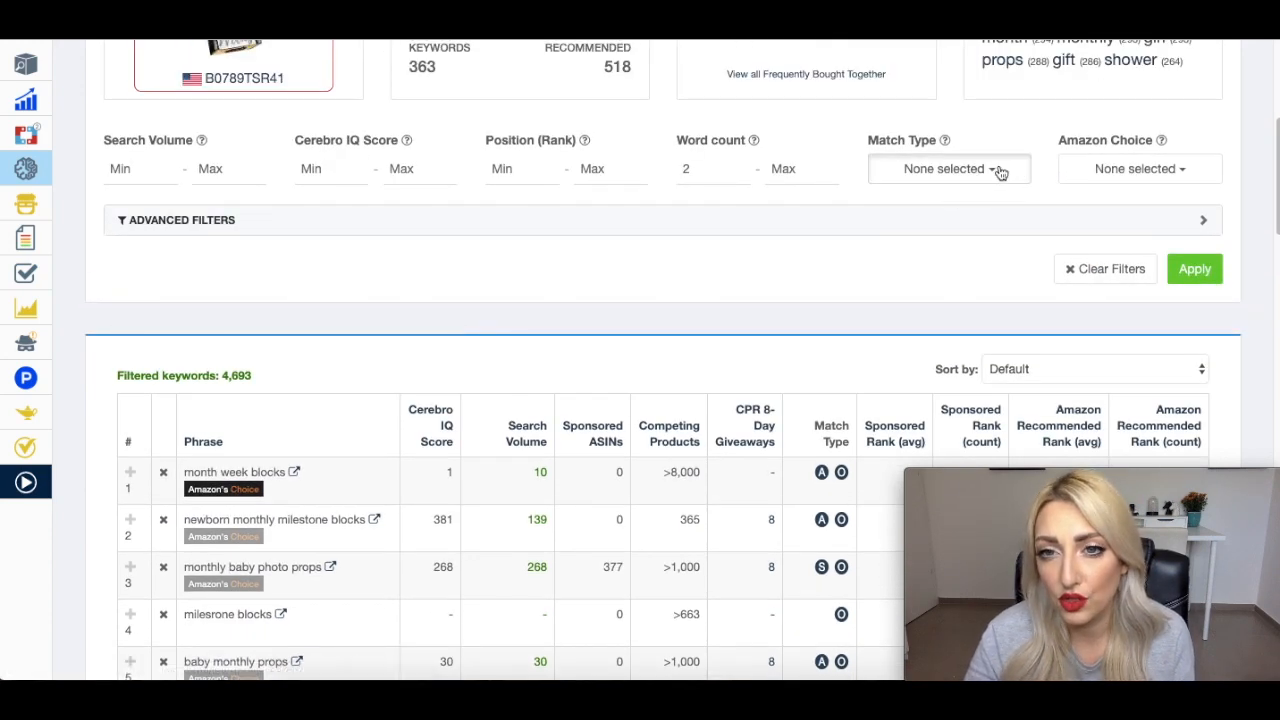
click(948, 168)
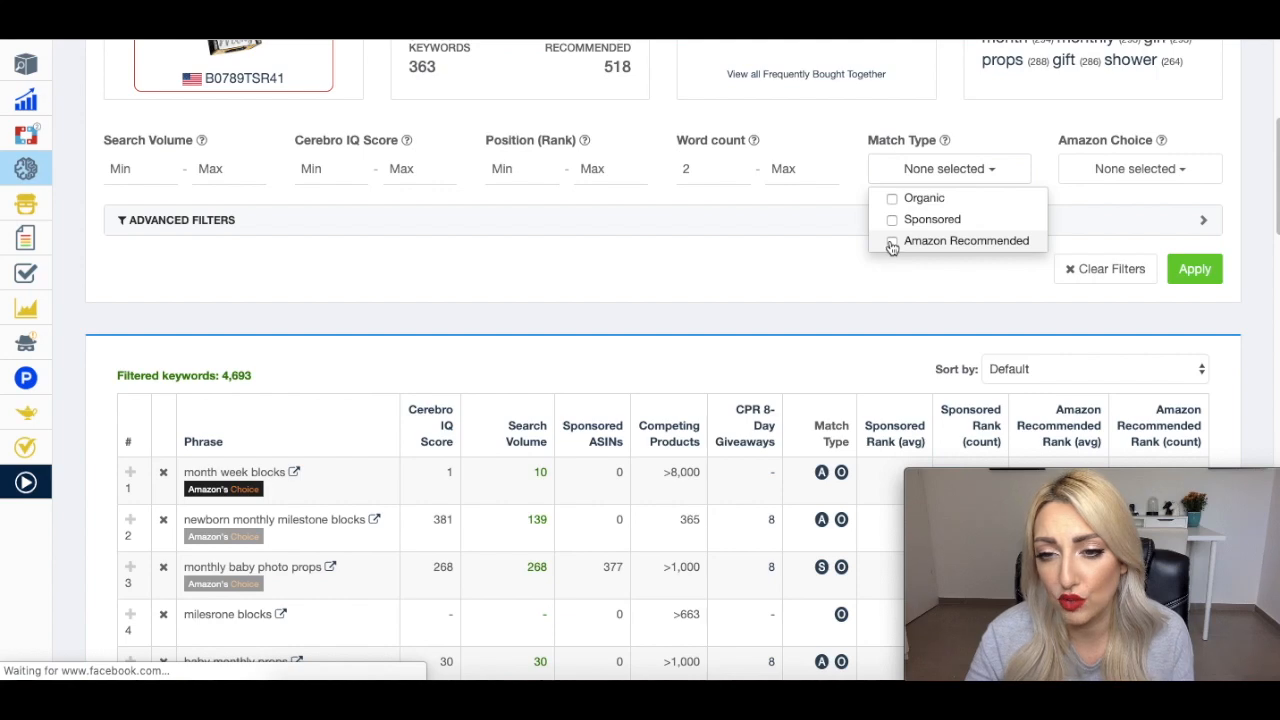
mouse_move(892, 244)
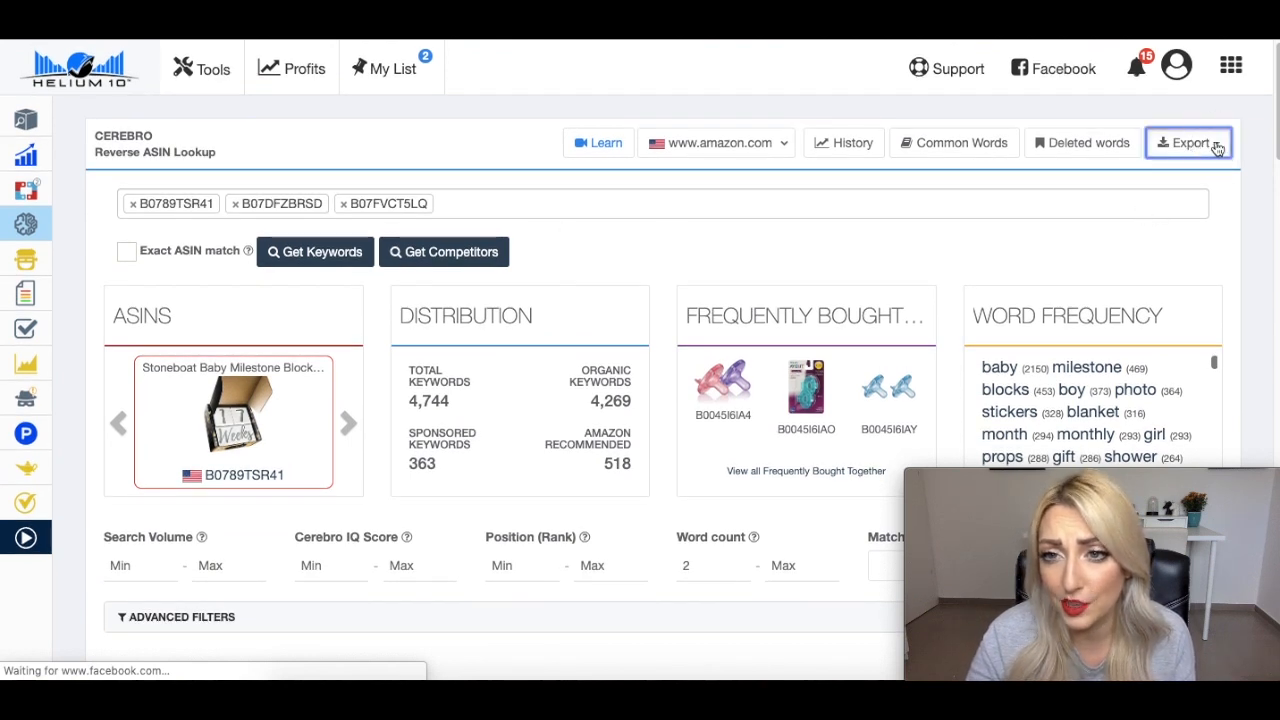
Step: Export the Cerebro keywords to Frankenstein and add Remove common words to the processing options
click(1188, 142)
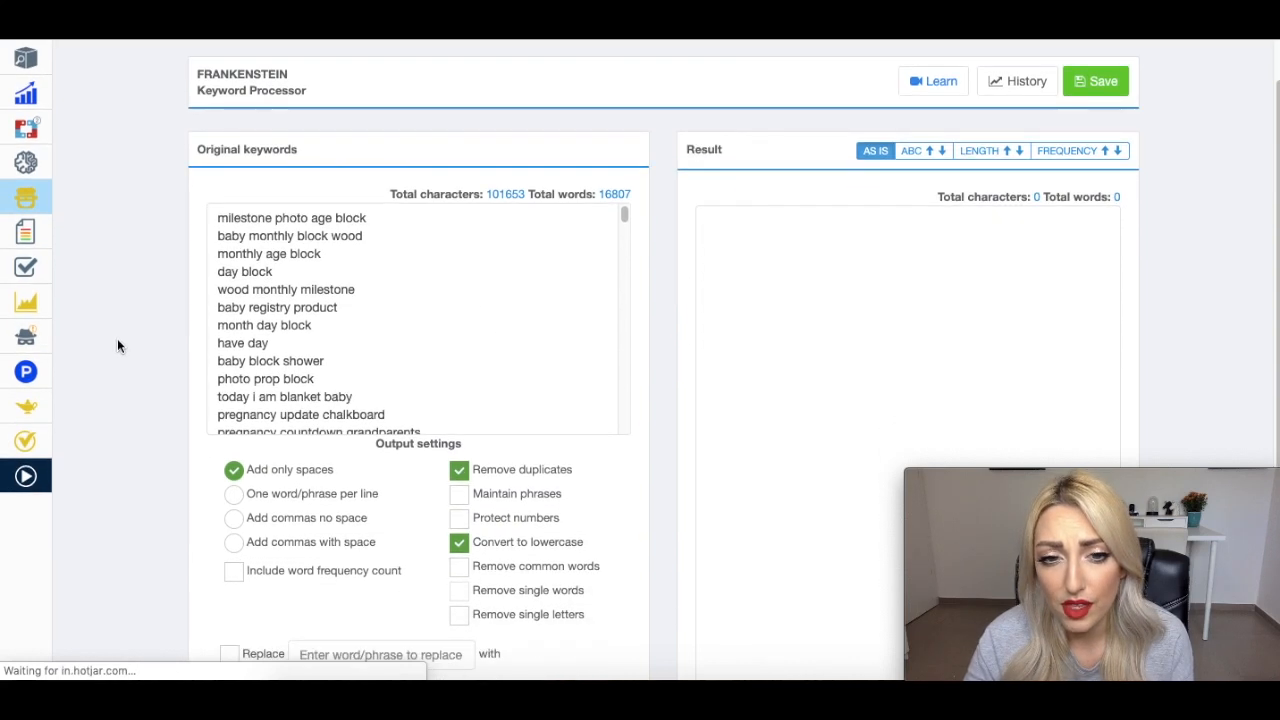
scroll(down, 3)
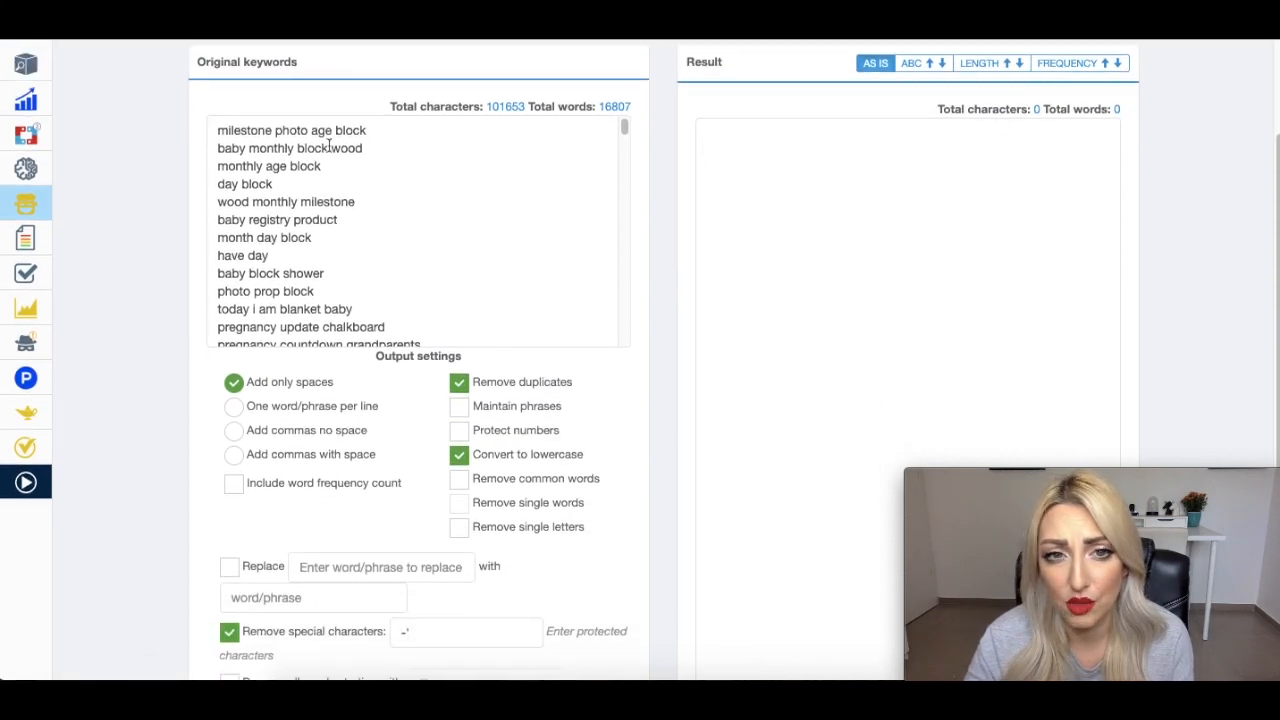
scroll(down, 3)
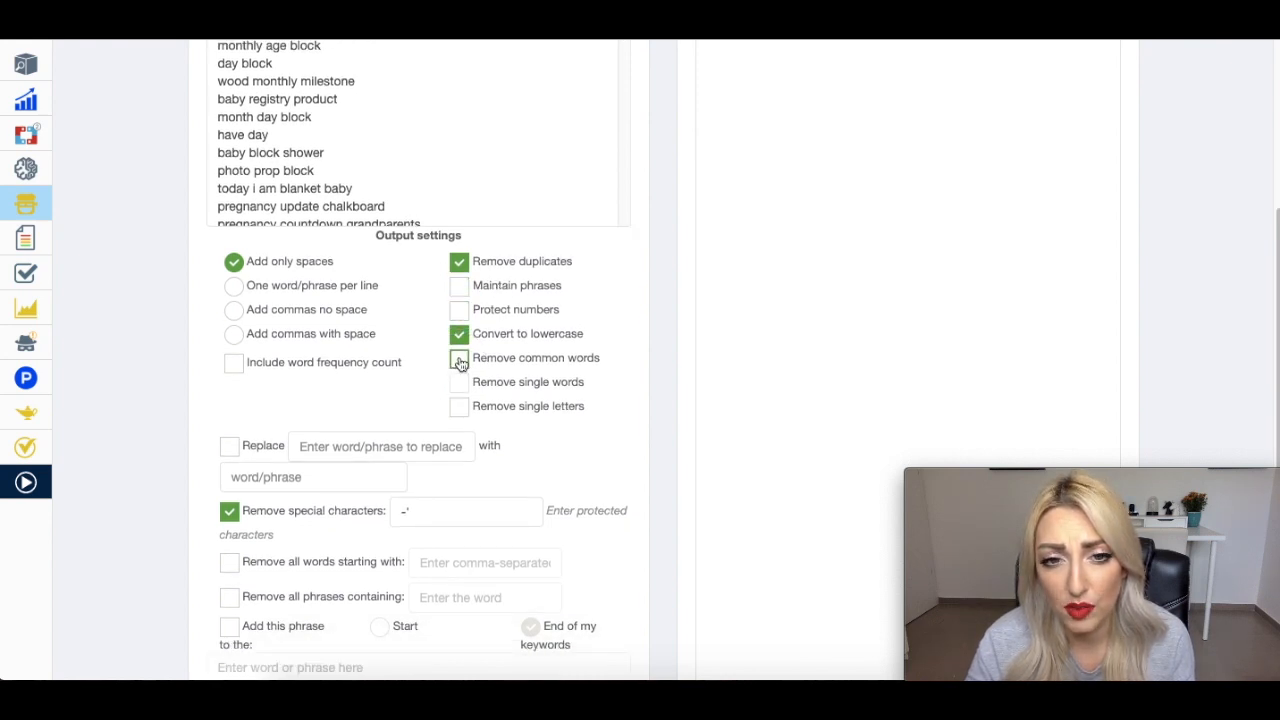
click(458, 356)
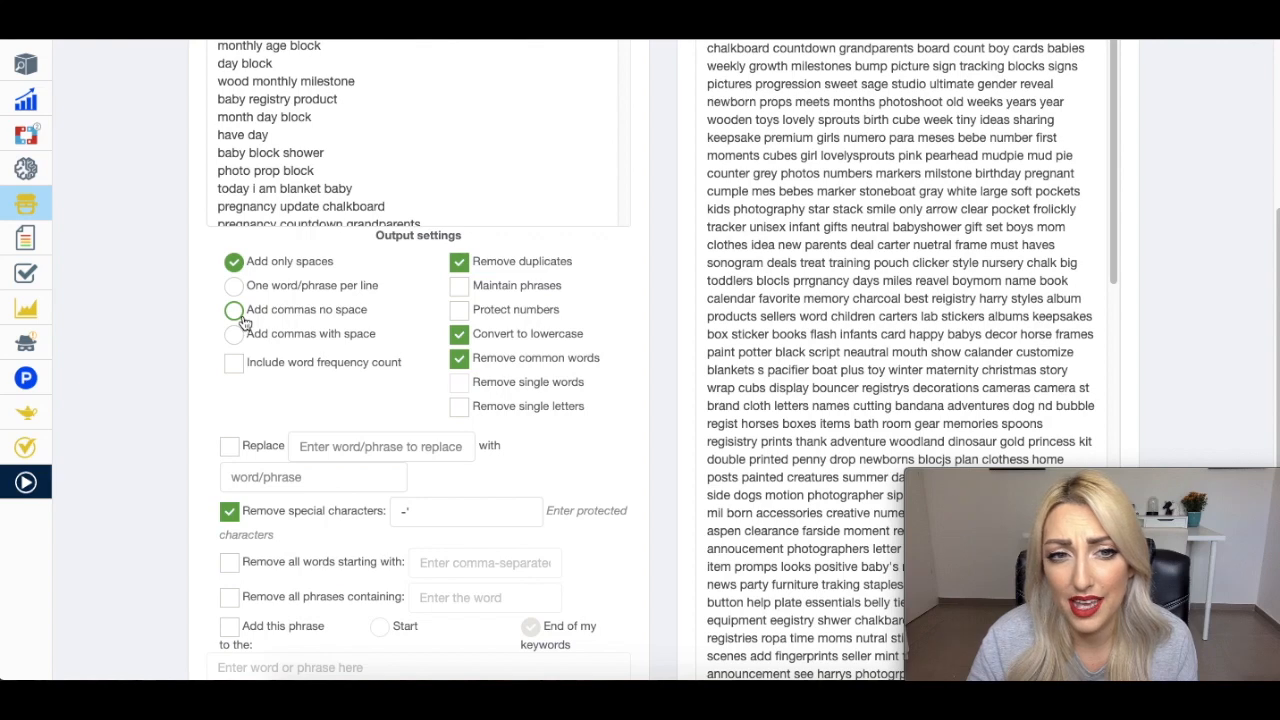
scroll(down, 3)
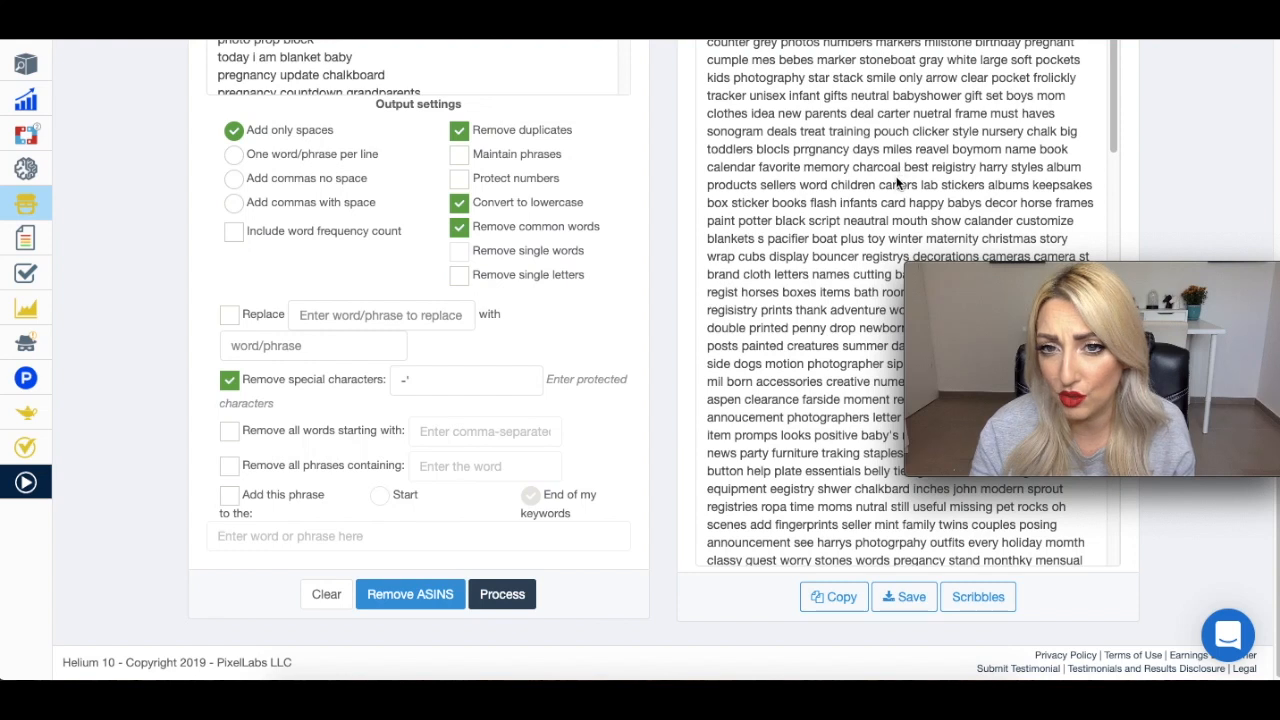
mouse_move(740, 378)
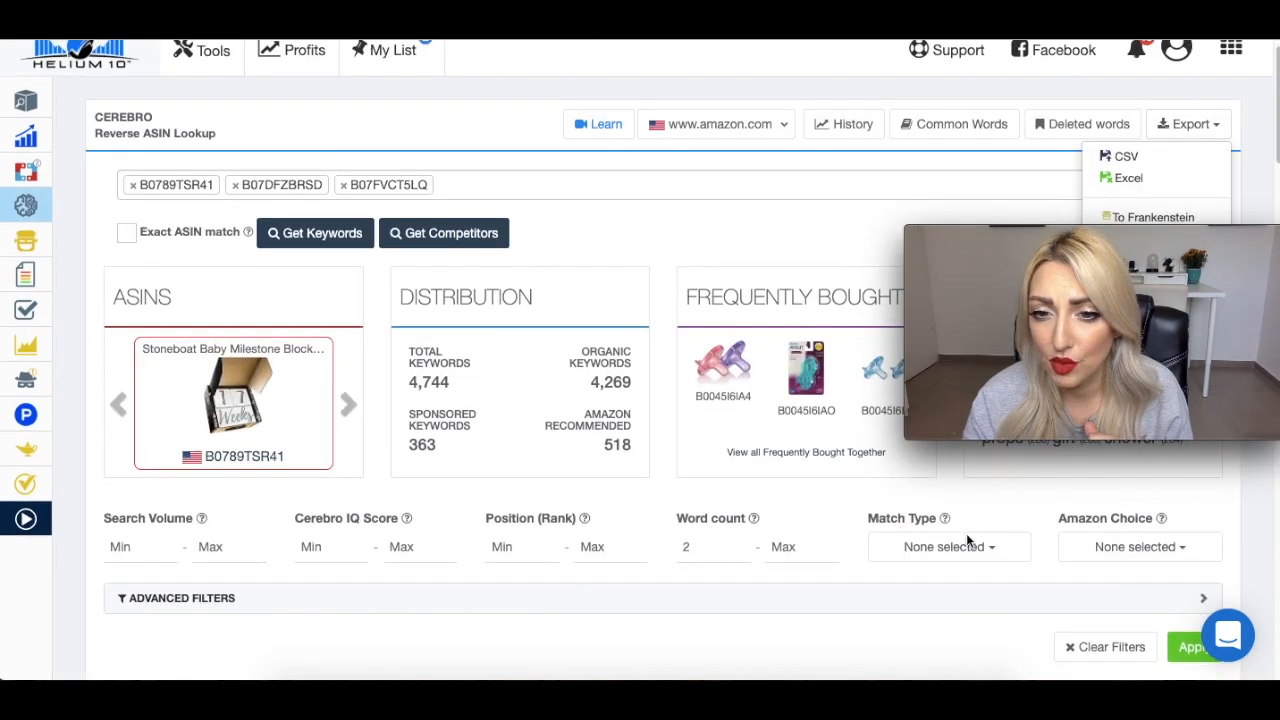
Step: Filter the keywords to Amazon Recommended matches and export them to Frankenstein
click(948, 546)
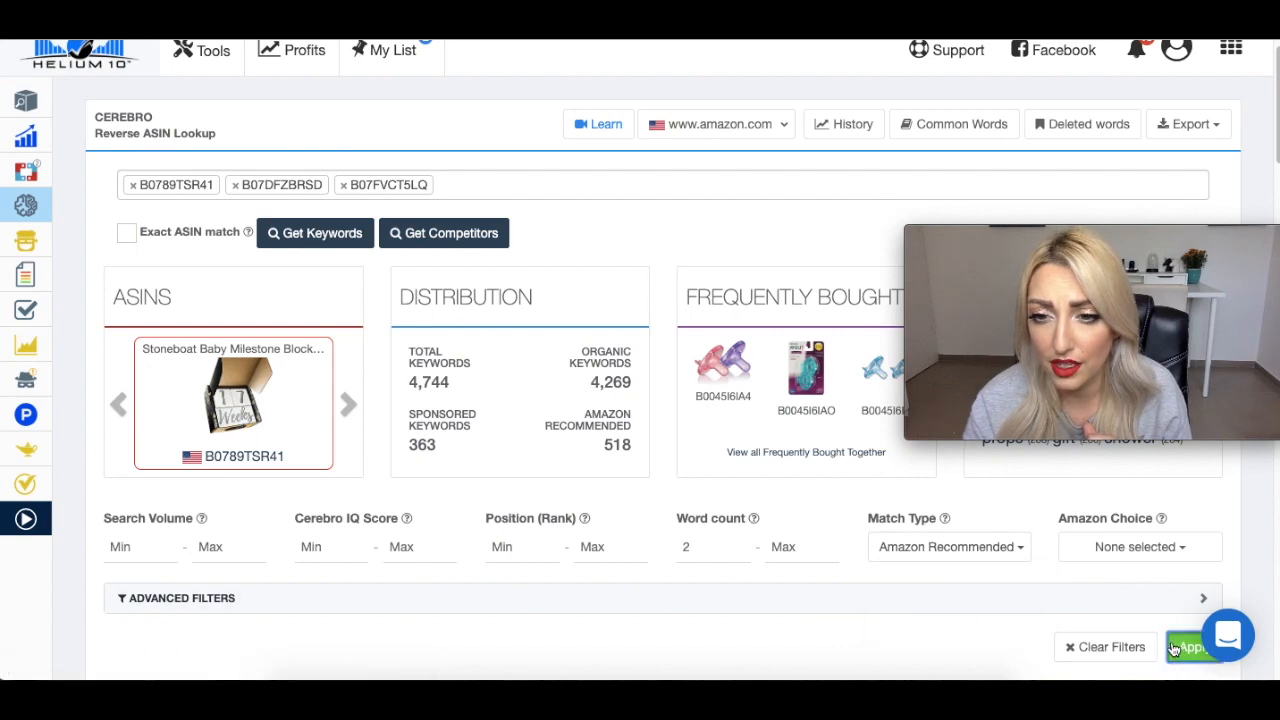
click(1192, 648)
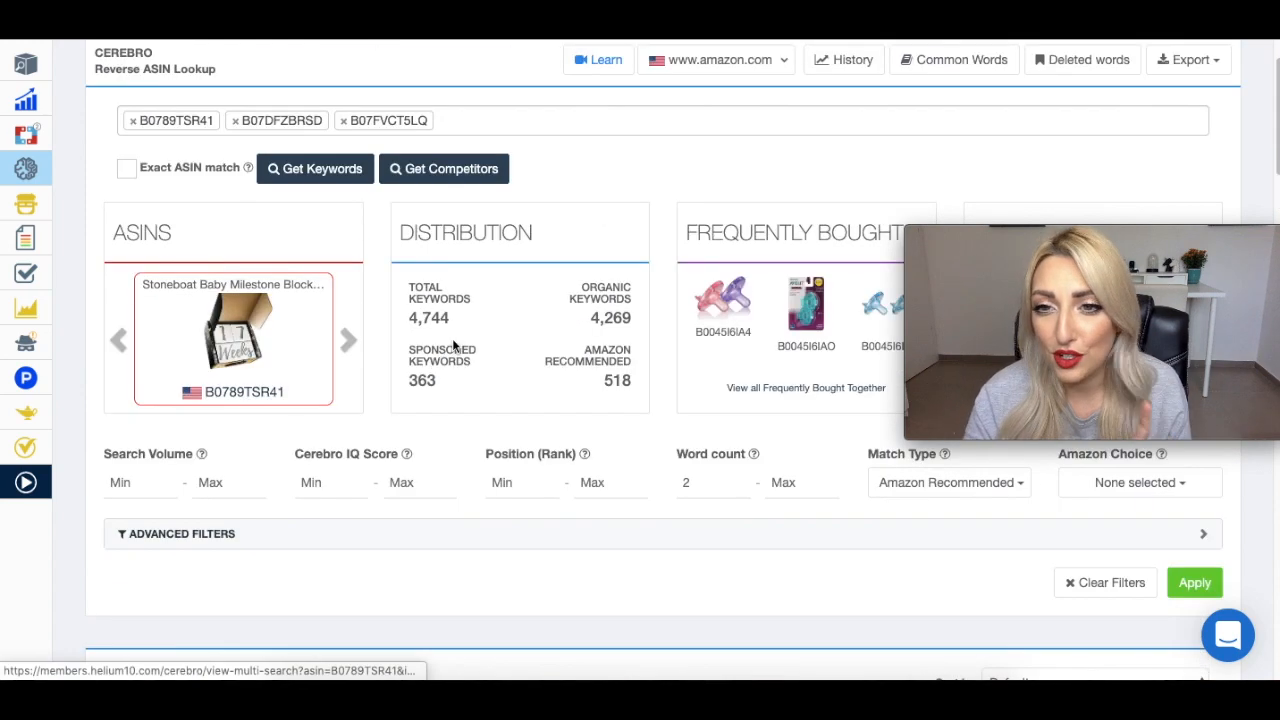
click(1188, 60)
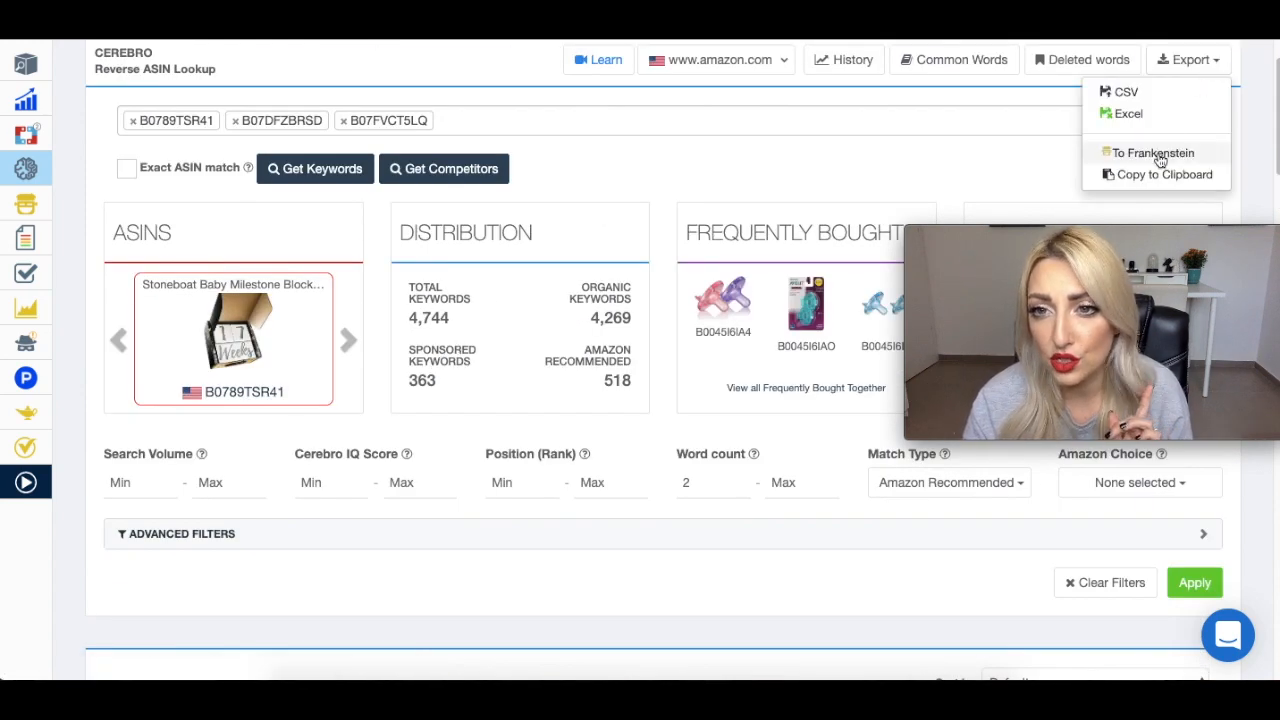
click(1152, 152)
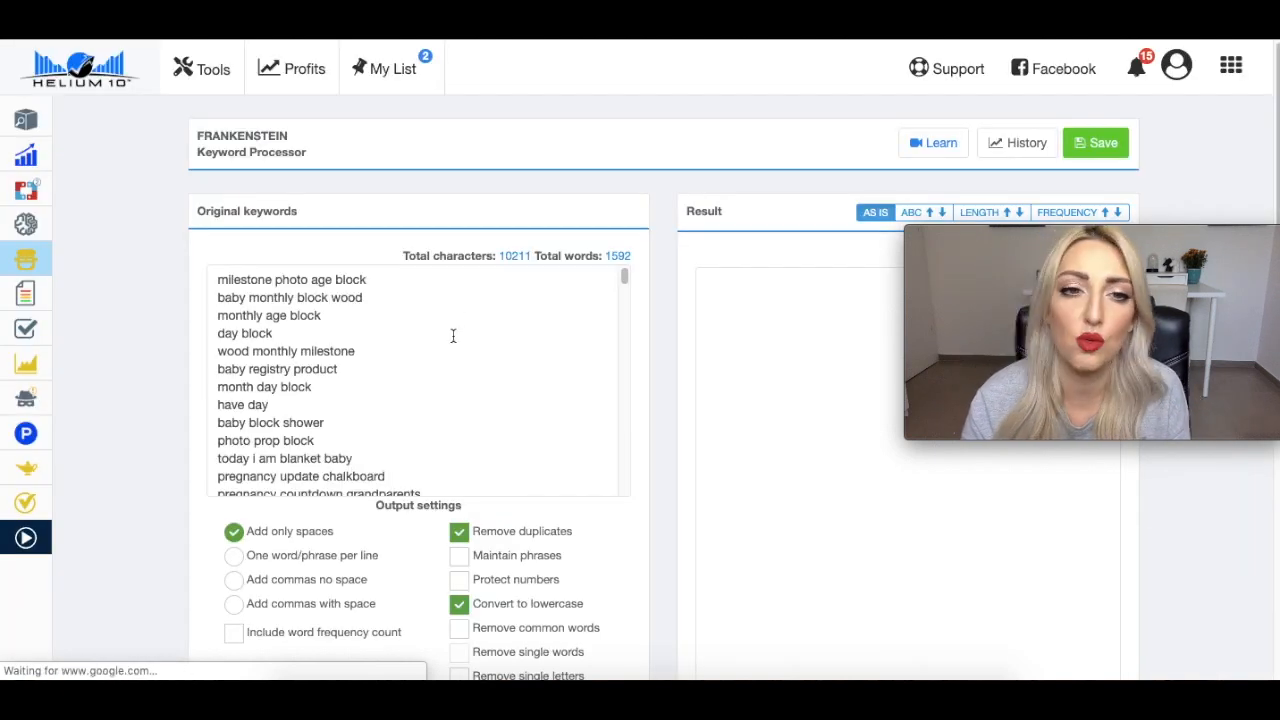
Step: Send the processed Frankenstein word list to Scribbles
scroll(down, 3)
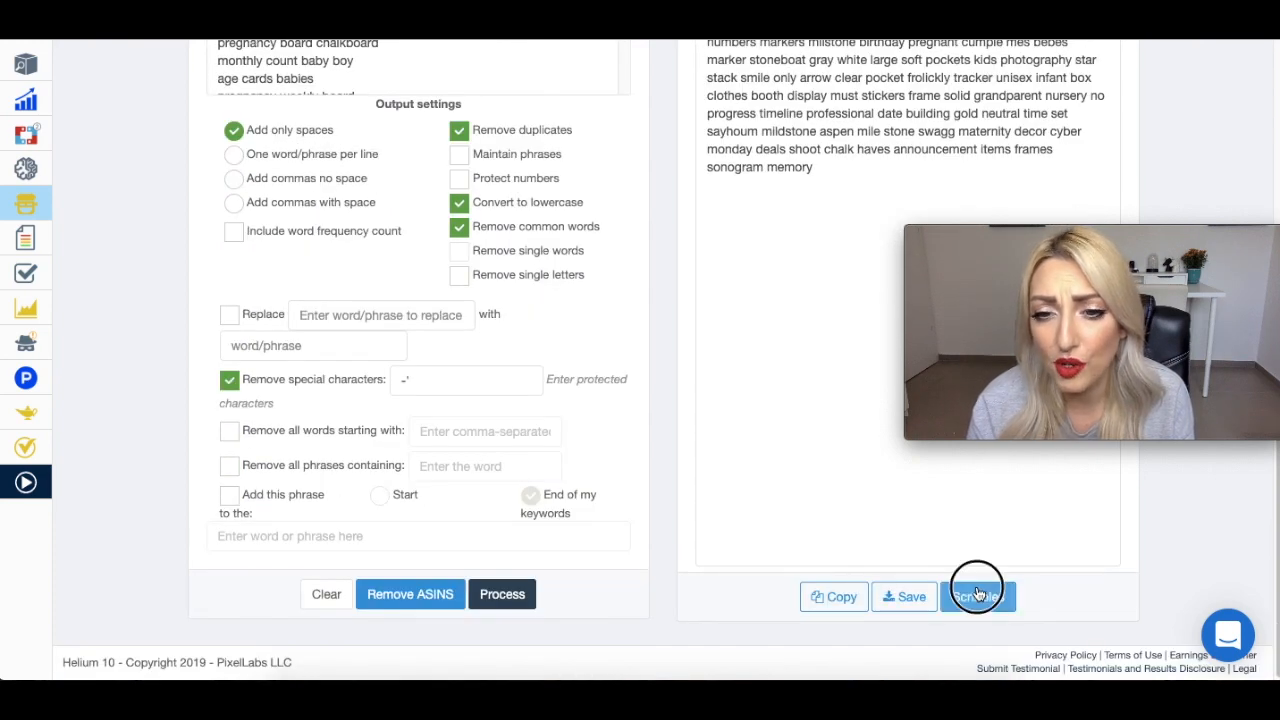
click(978, 596)
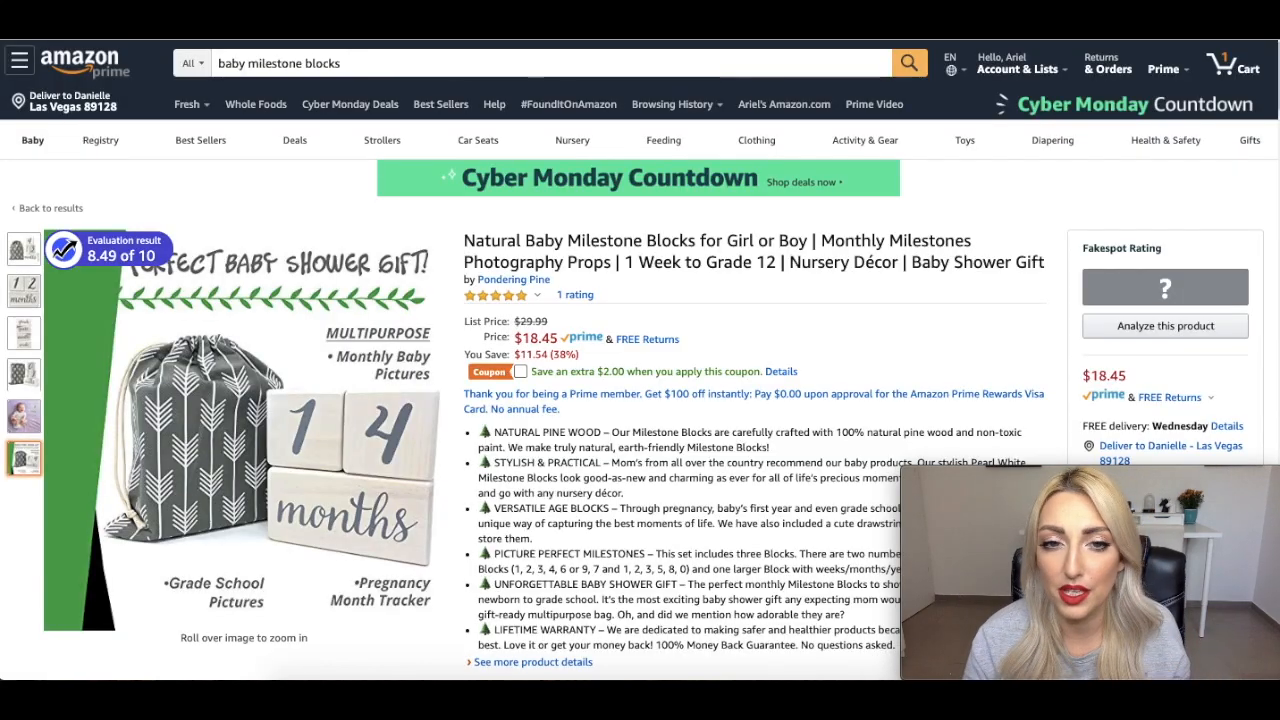
Step: Scroll the Amazon milestone blocks page down to its feature bullets
scroll(down, 3)
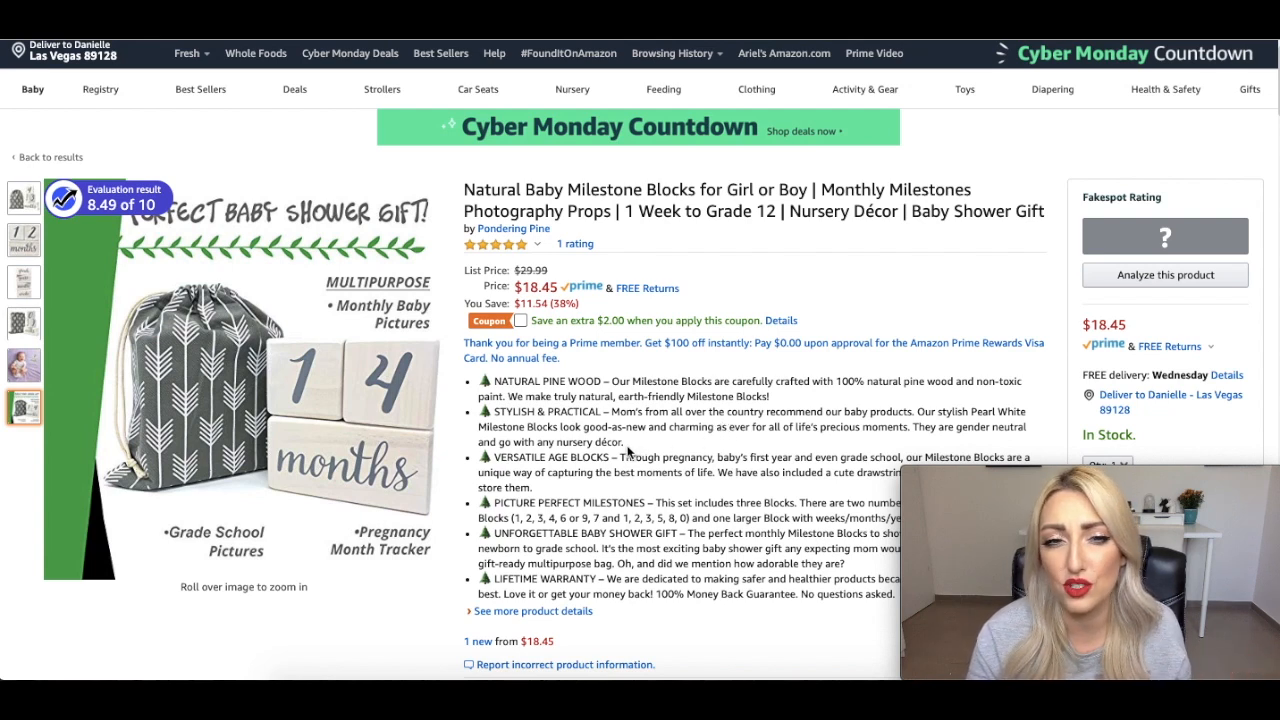
mouse_move(564, 260)
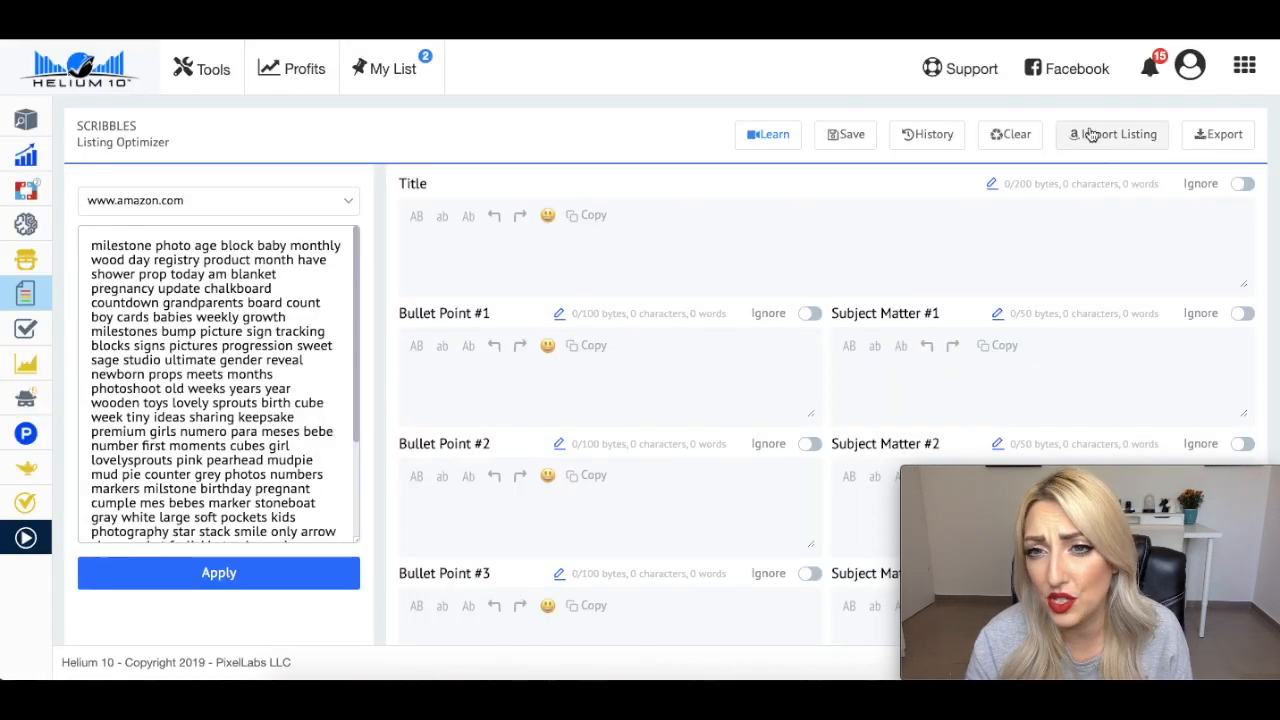
Step: Import the listing for ASIN B081JHGCS1 into Scribbles and review the filled fields
click(1112, 134)
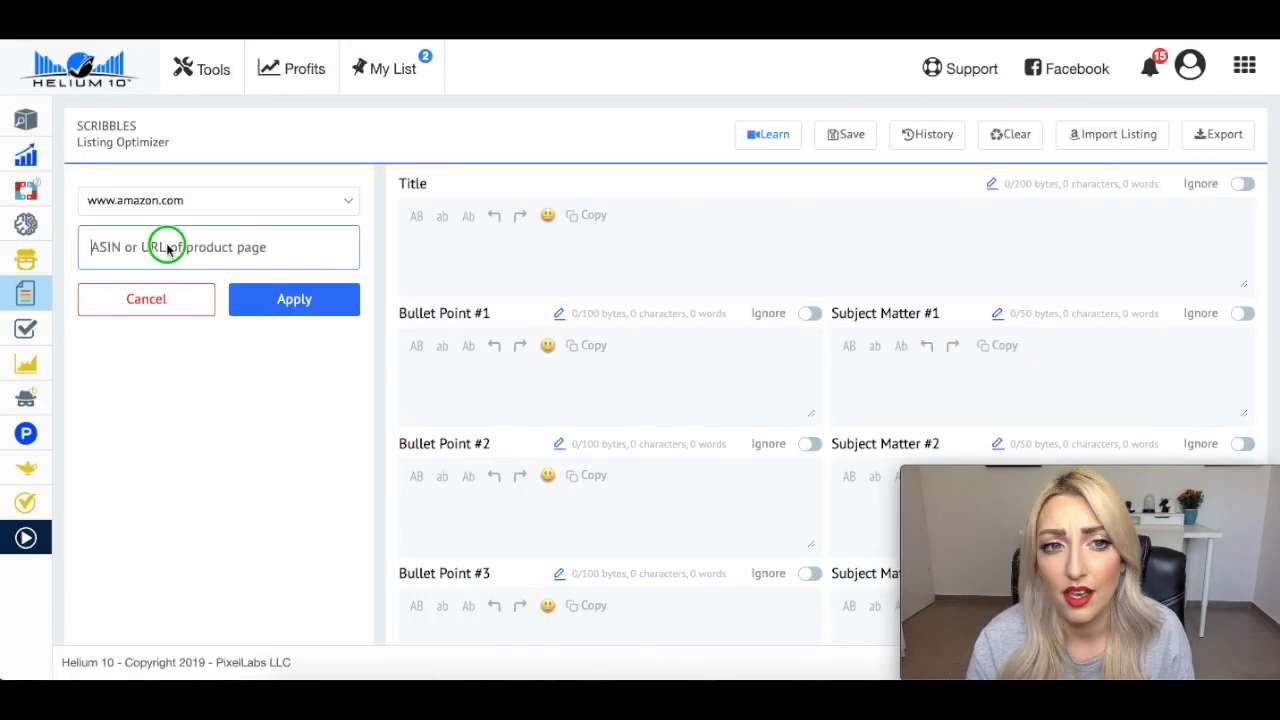
text(B081JHGCS1)
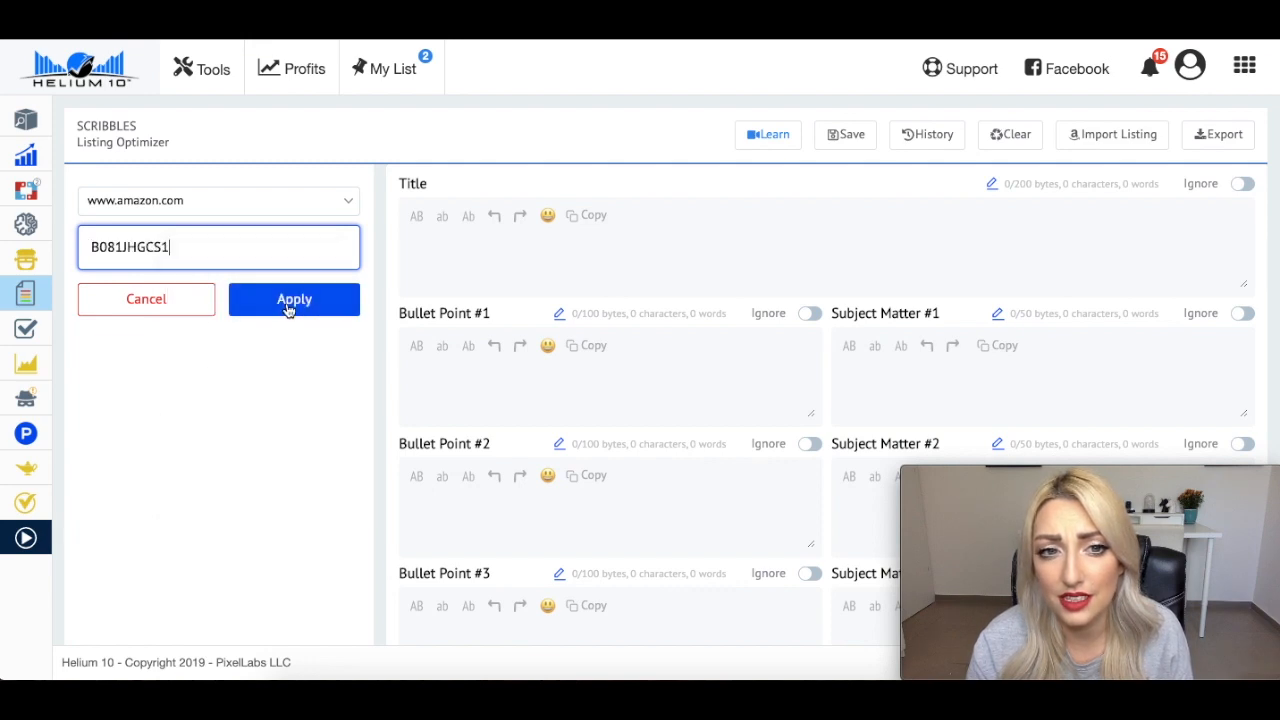
click(294, 300)
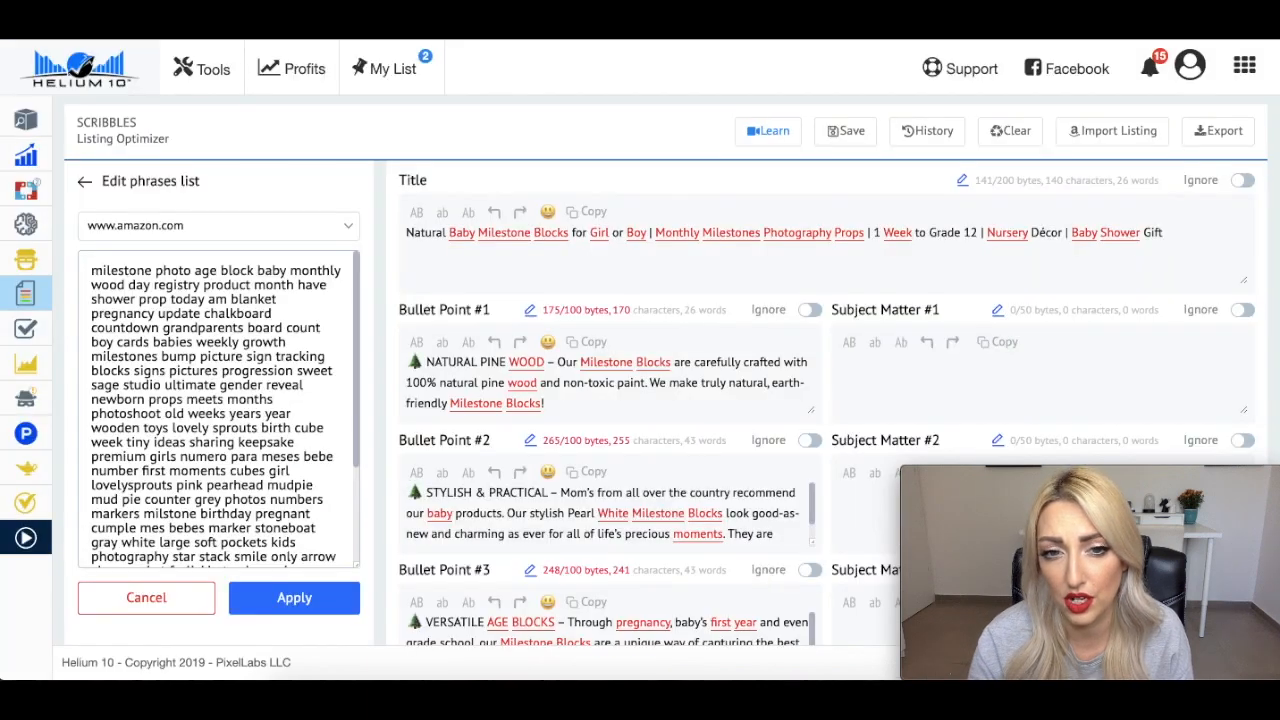
scroll(down, 3)
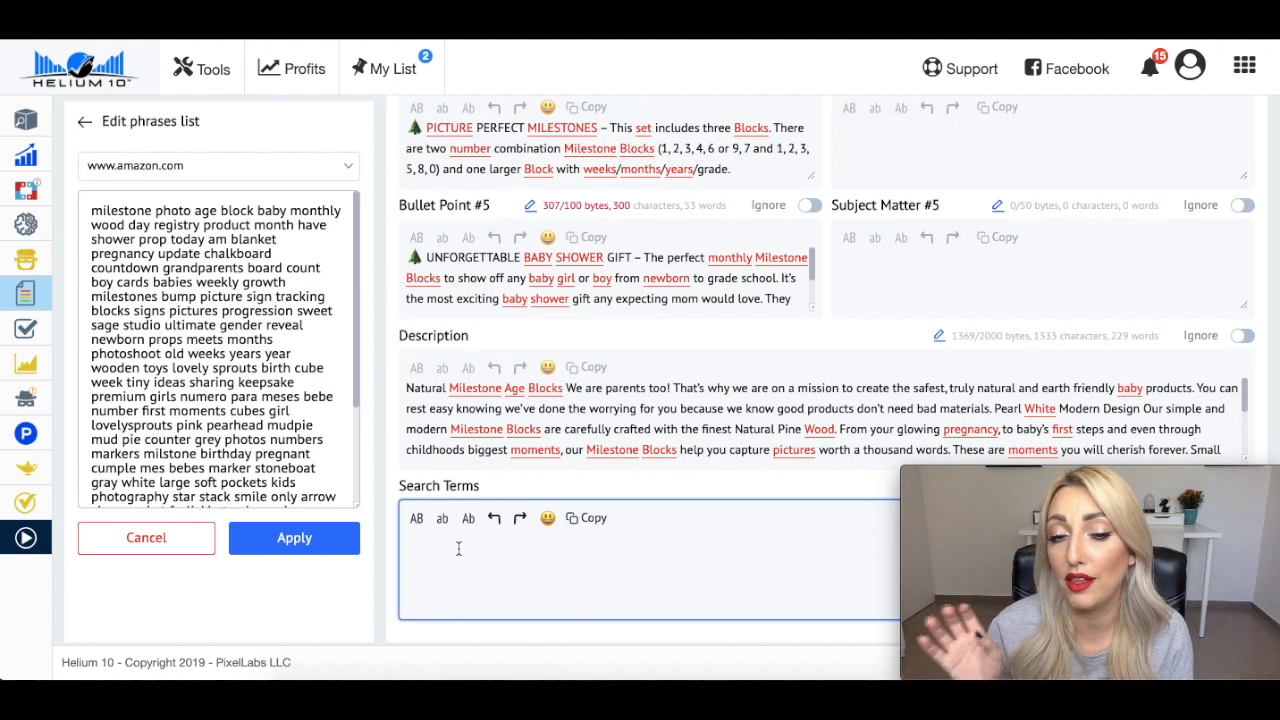
Step: Select the Search Terms box and apply the keyword phrase list to the listing
click(450, 540)
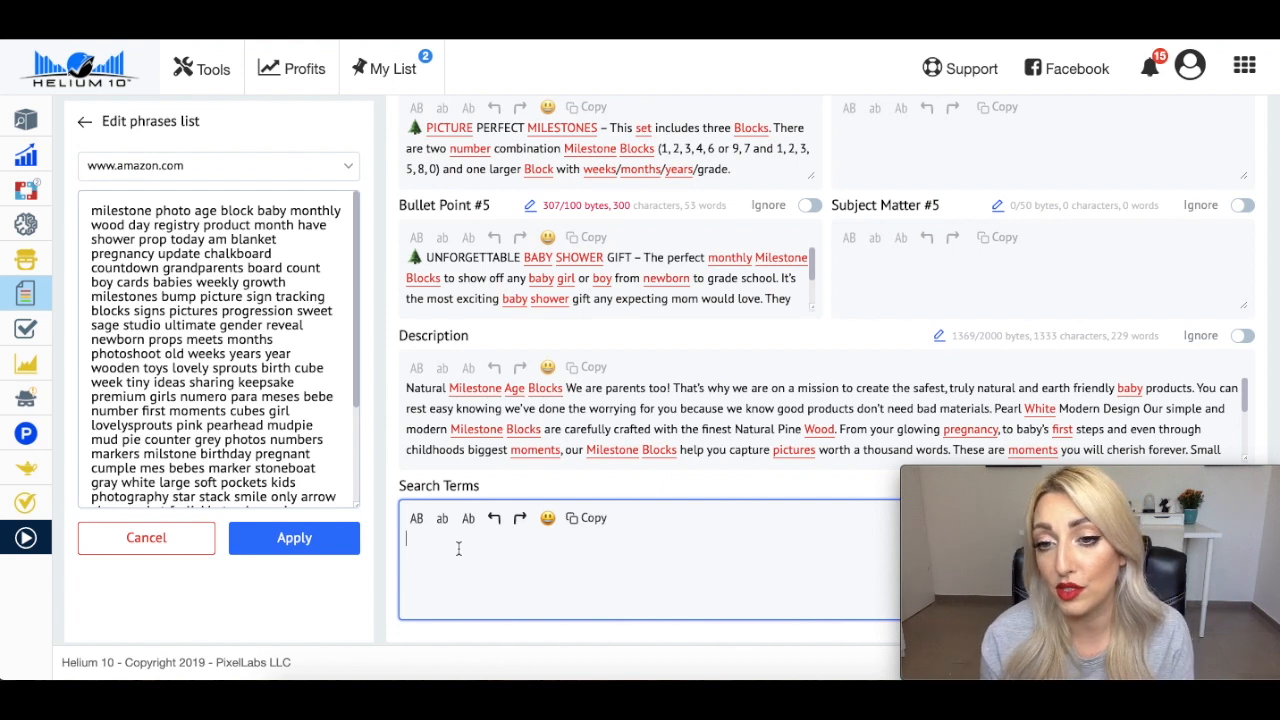
mouse_move(184, 452)
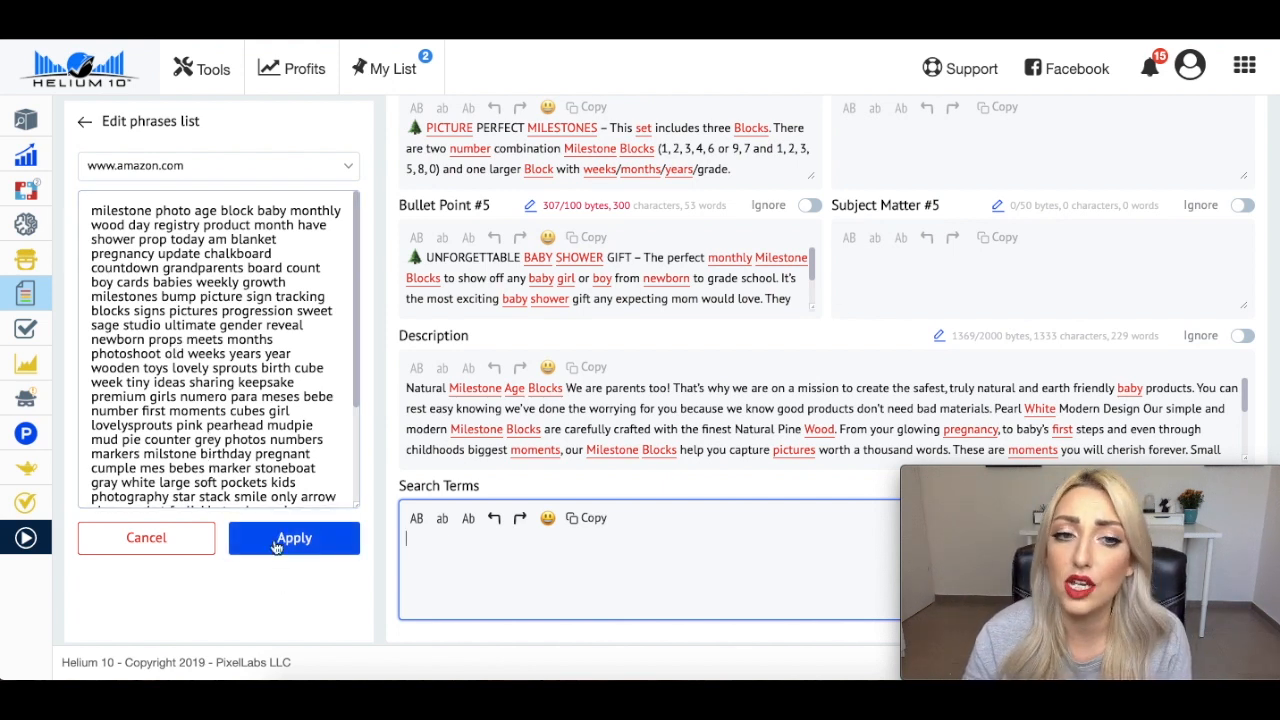
click(292, 538)
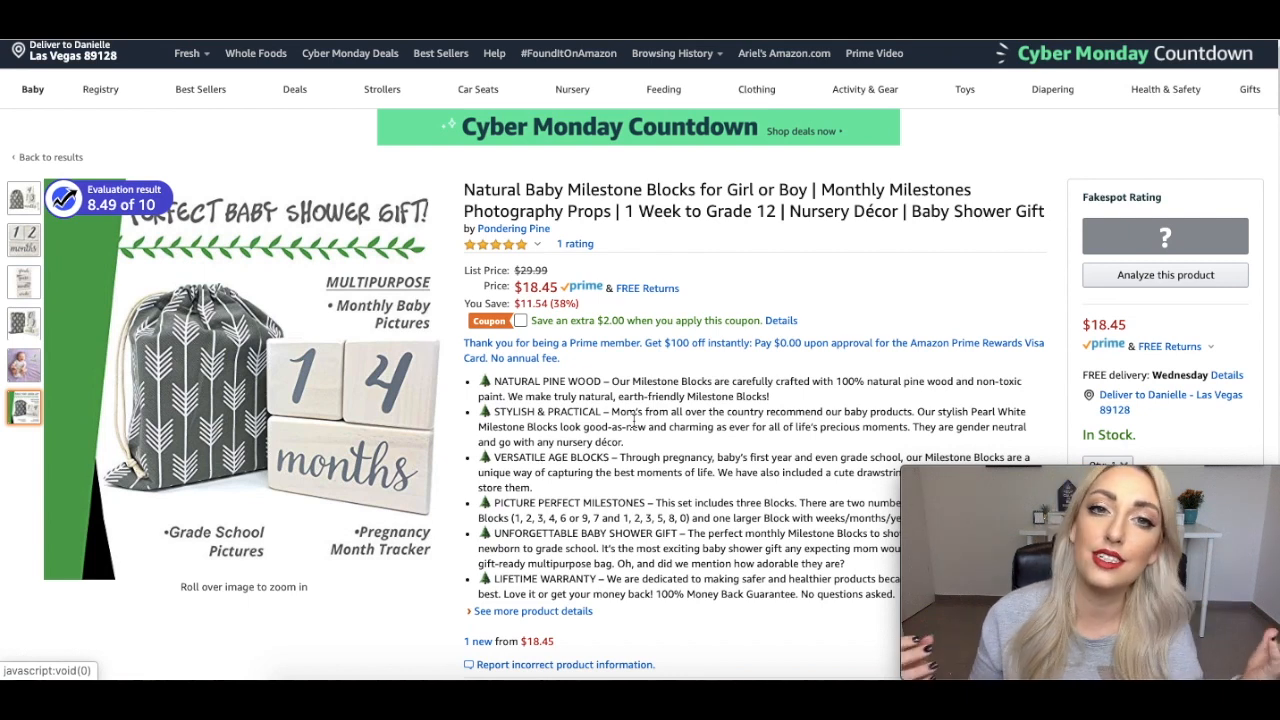
Step: Return to the Scribbles tab where the word tracker counts 149 keywords
click(24, 364)
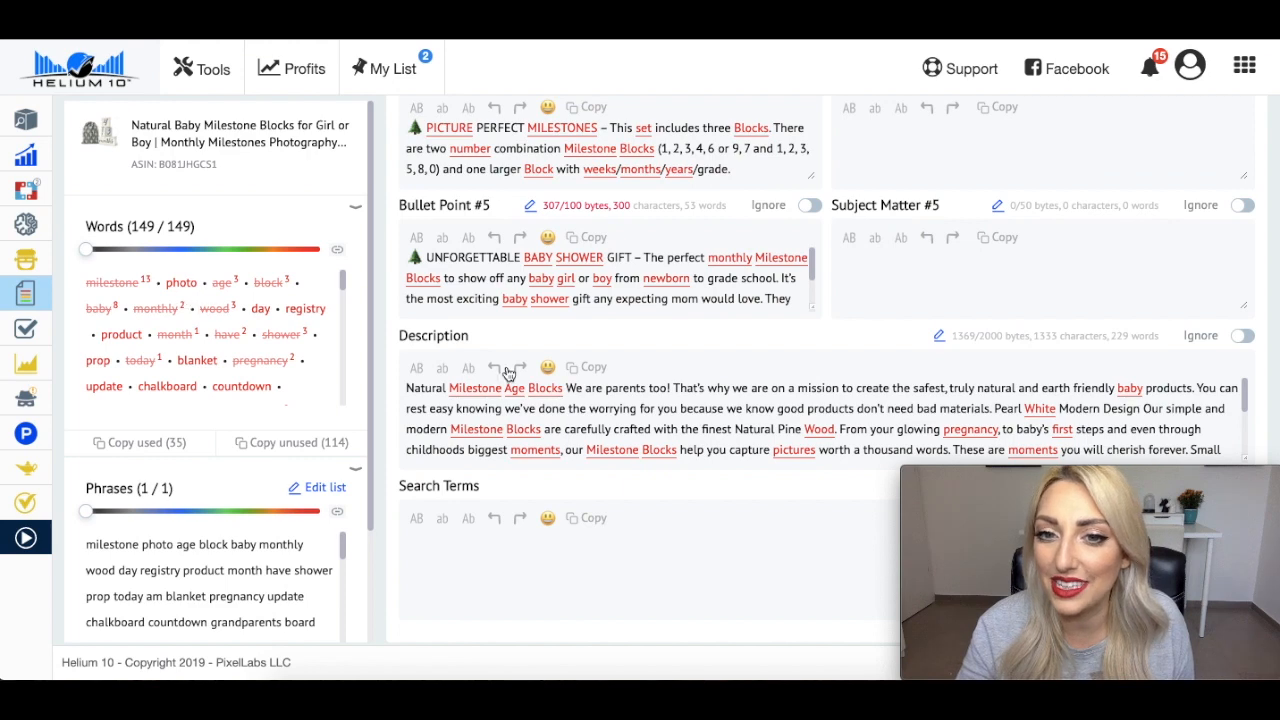
Step: Scroll the Words panel to review the 35 used and 114 unused keywords
scroll(up, 3)
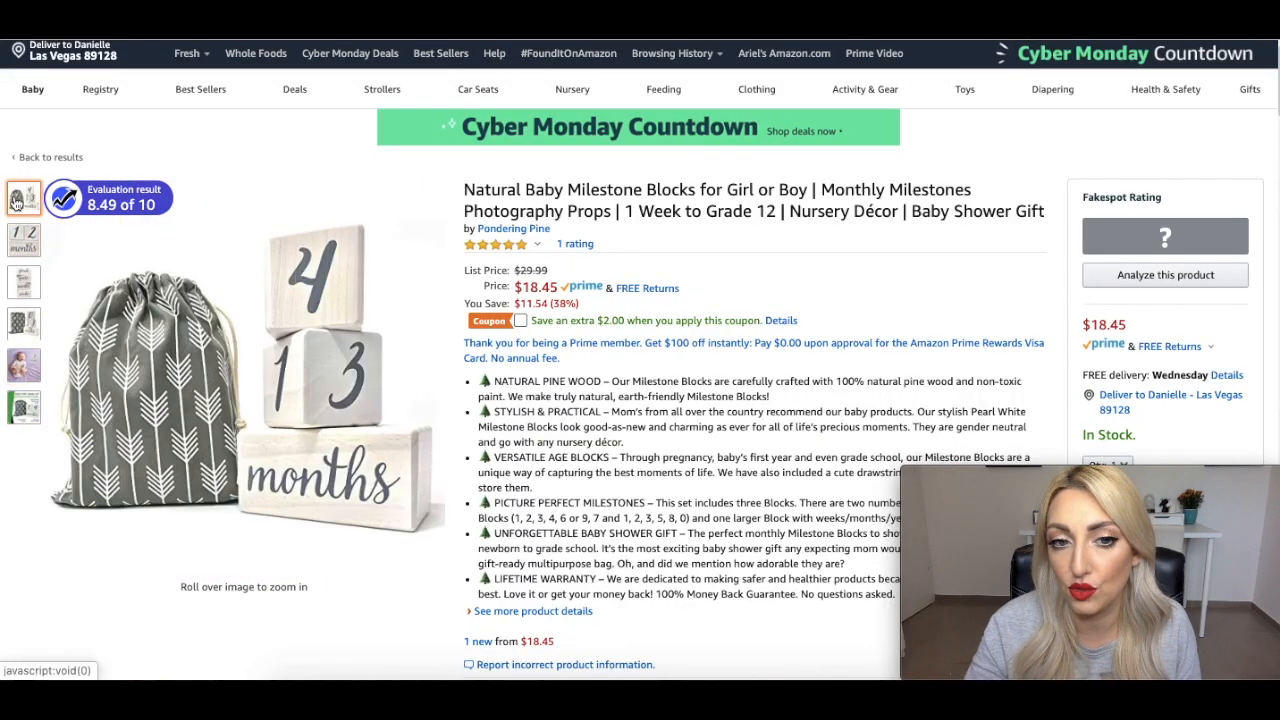
Step: Show the gallery photo of the baby lying beside the 6 months block
click(24, 364)
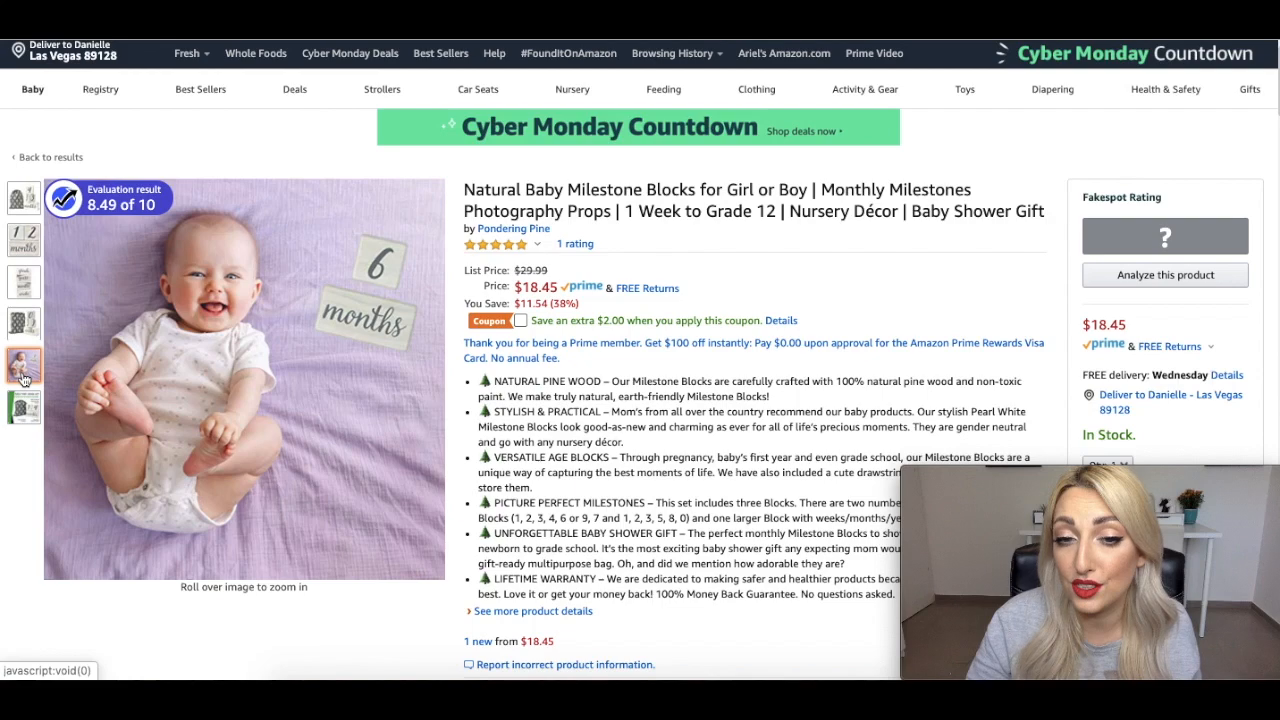
mouse_move(140, 300)
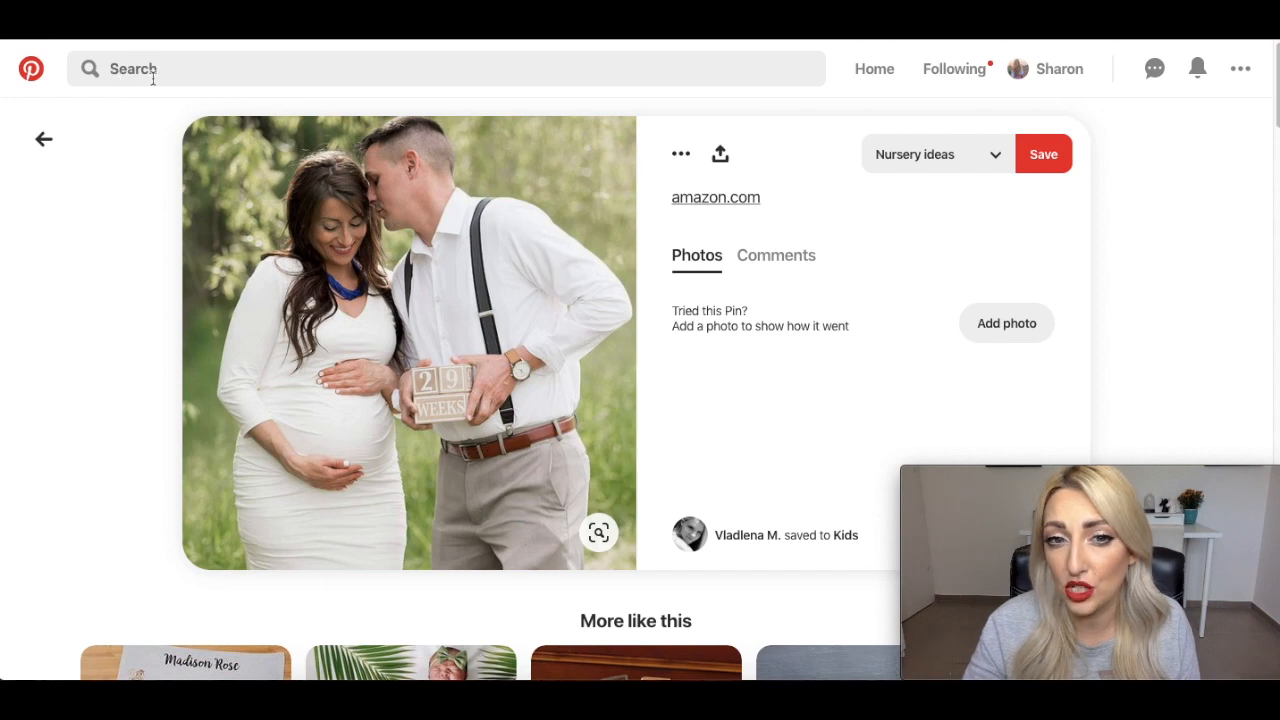
mouse_move(364, 396)
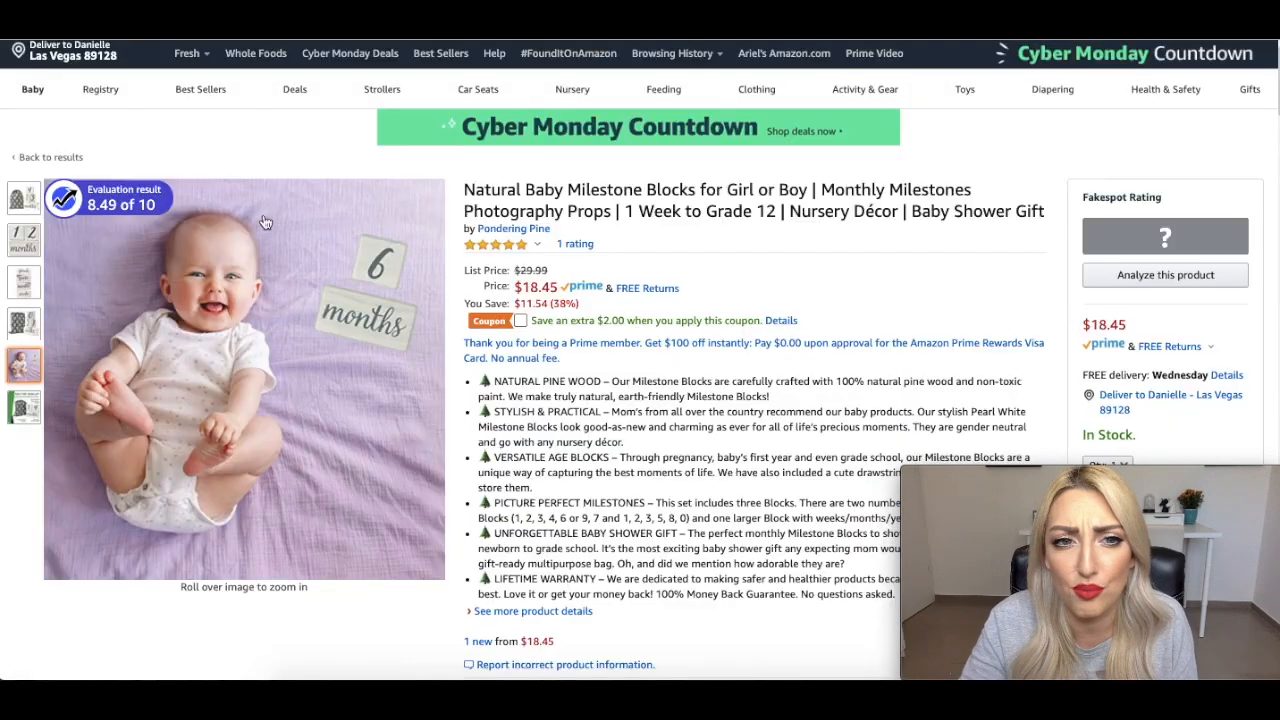
Step: Switch back from the Pinterest pin to the Scribbles listing optimizer tab
click(24, 280)
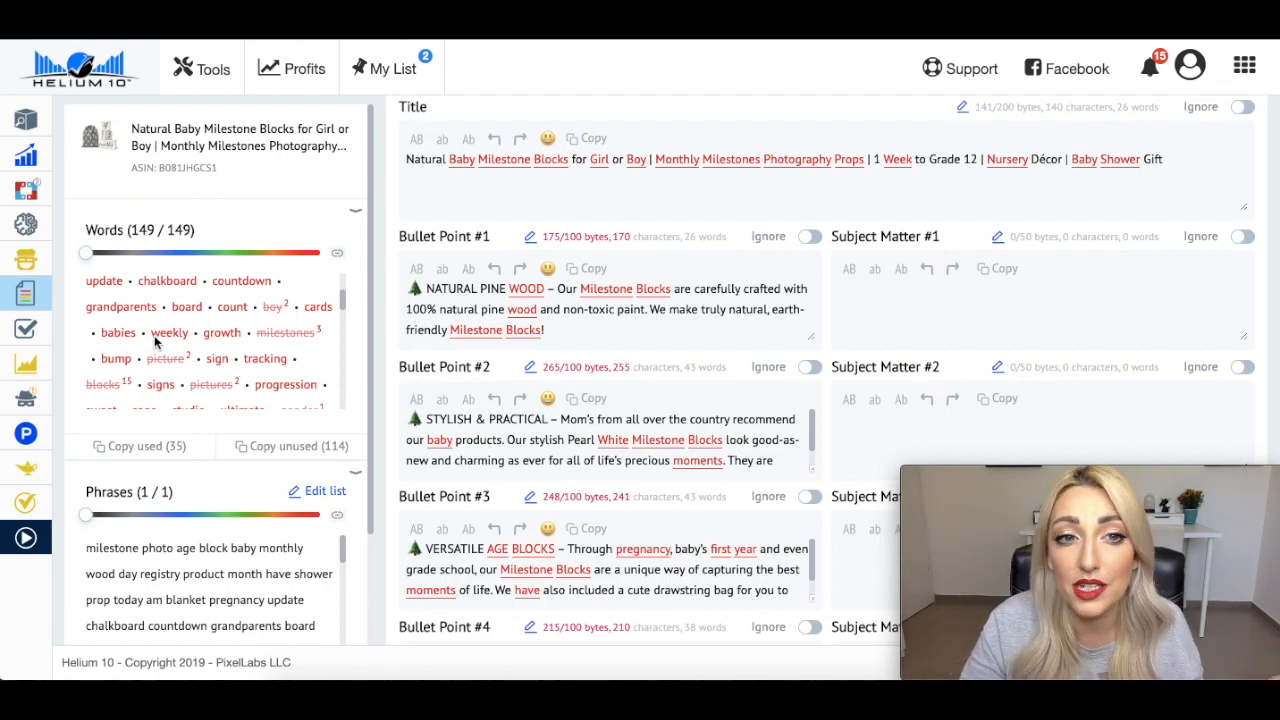
mouse_move(262, 378)
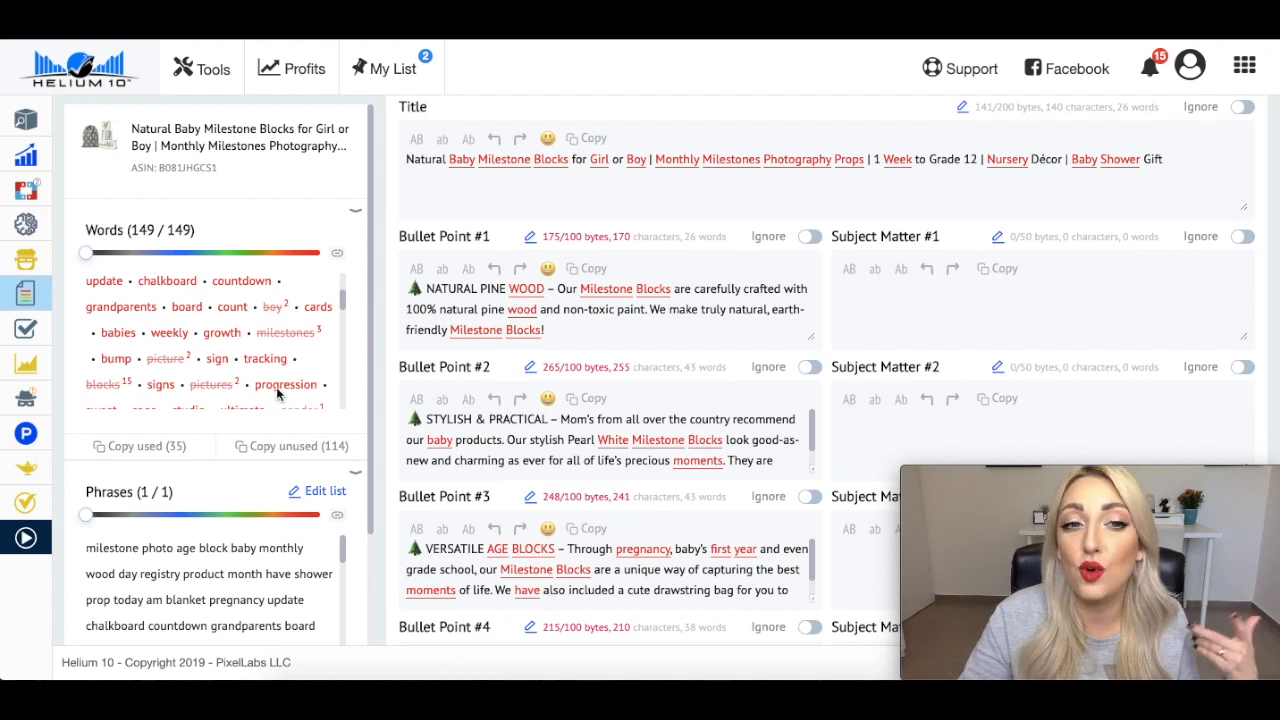
scroll(down, 3)
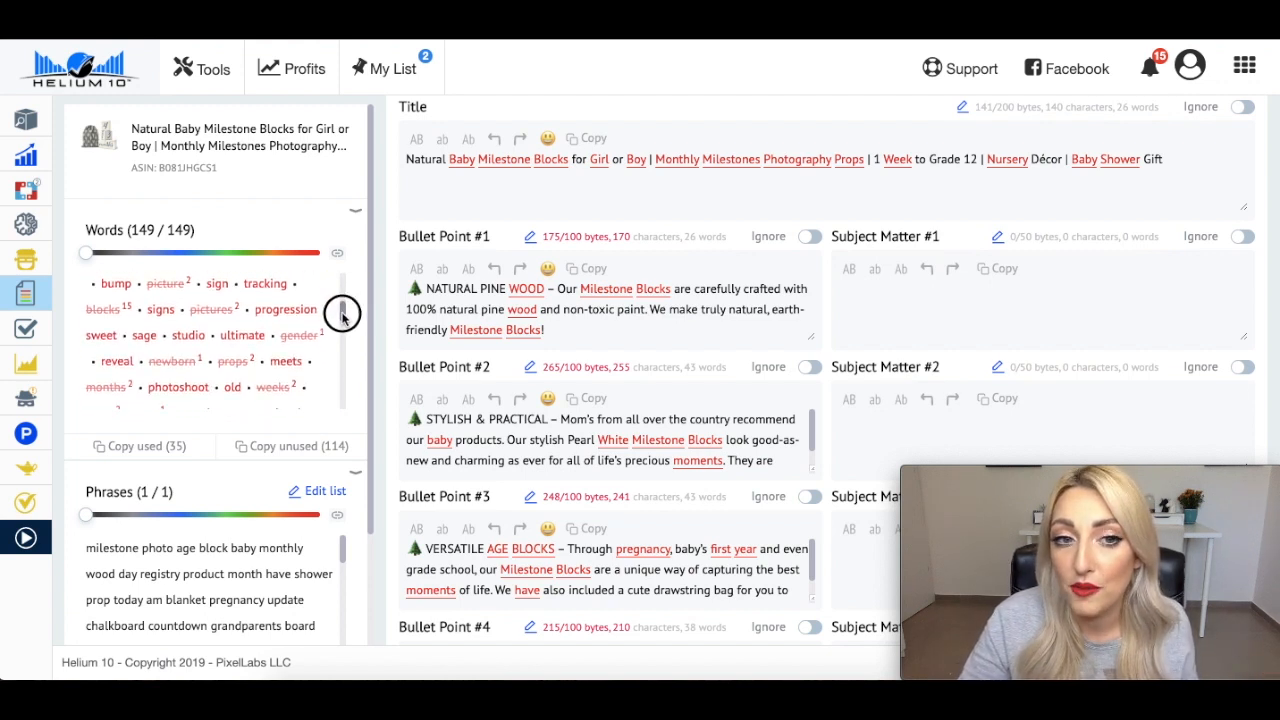
scroll(down, 3)
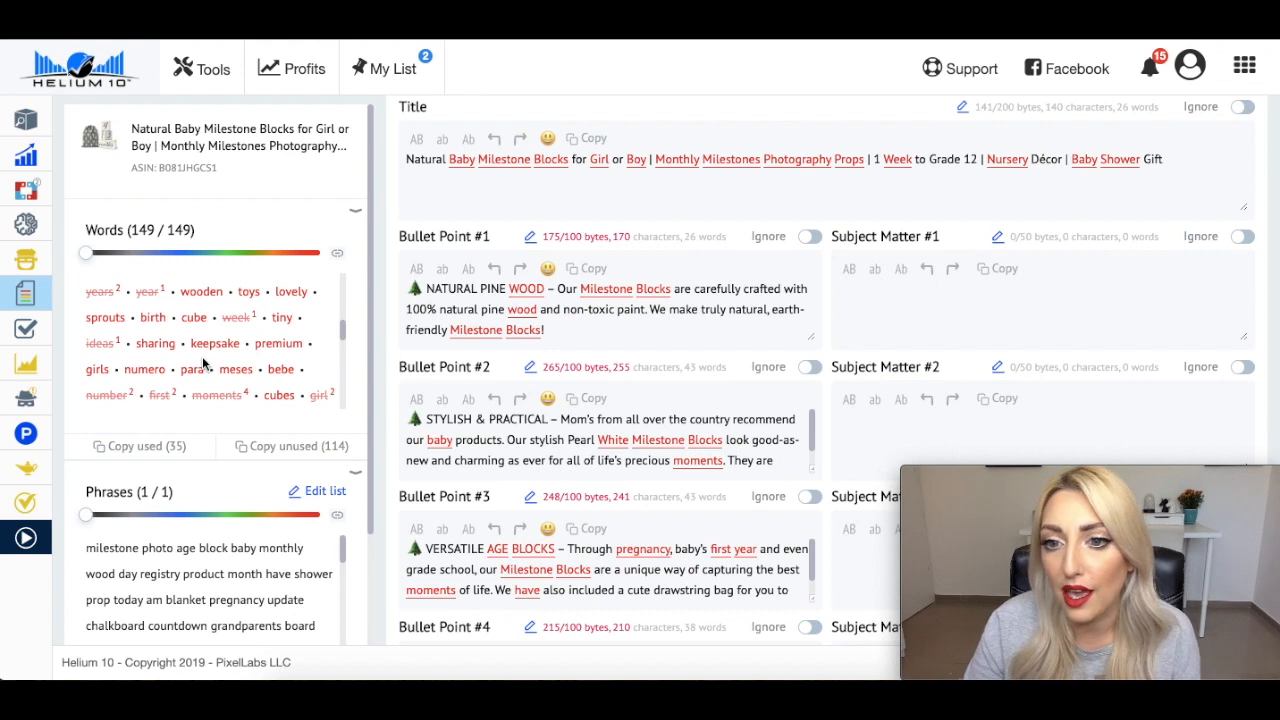
mouse_move(344, 332)
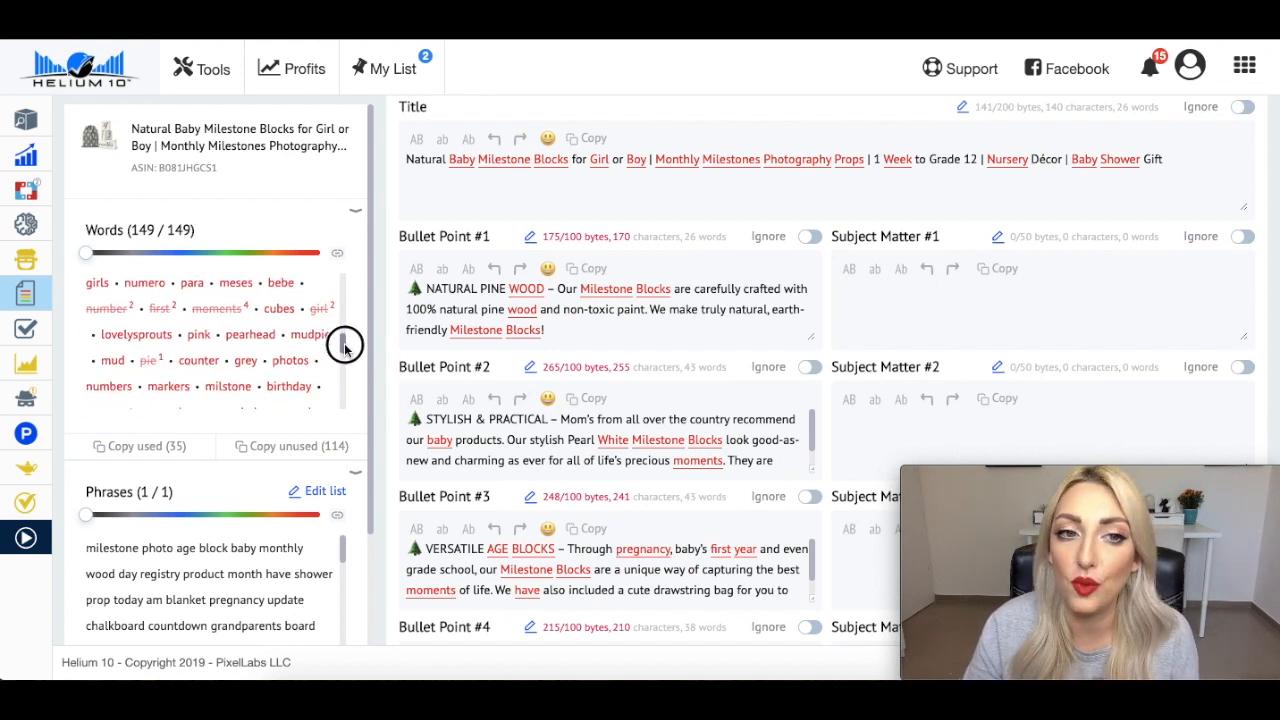
scroll(down, 3)
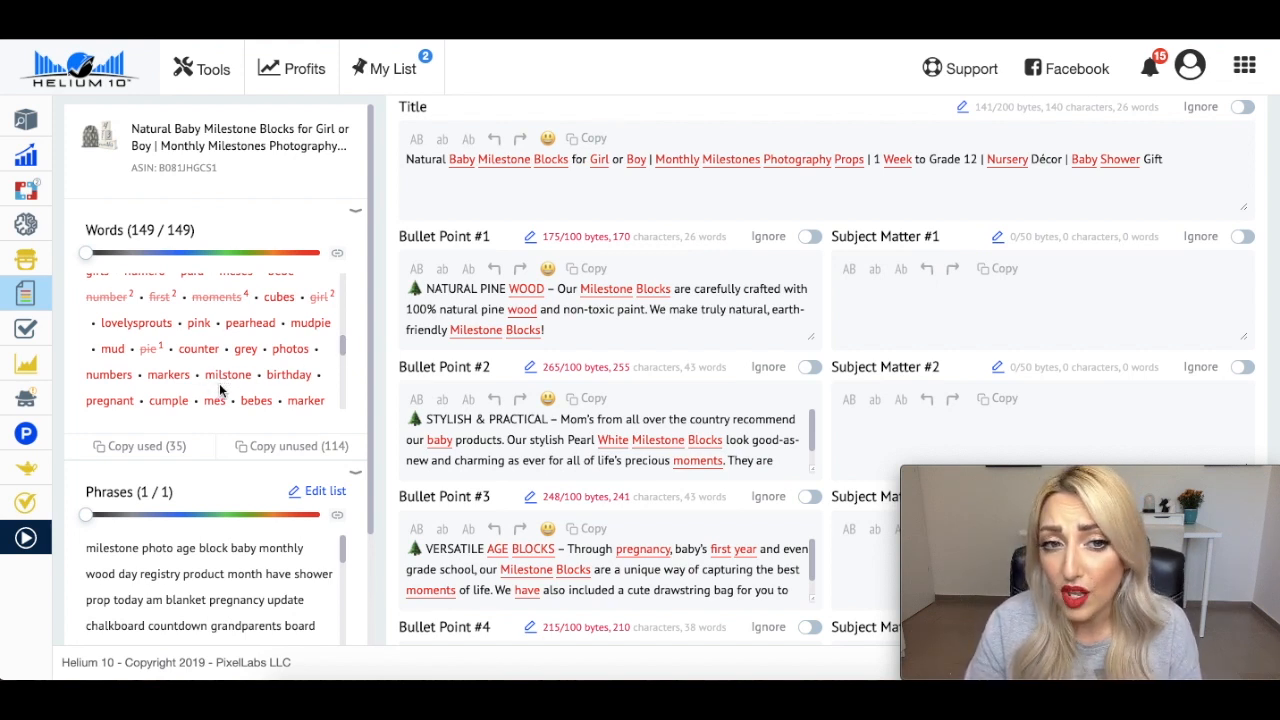
mouse_move(230, 384)
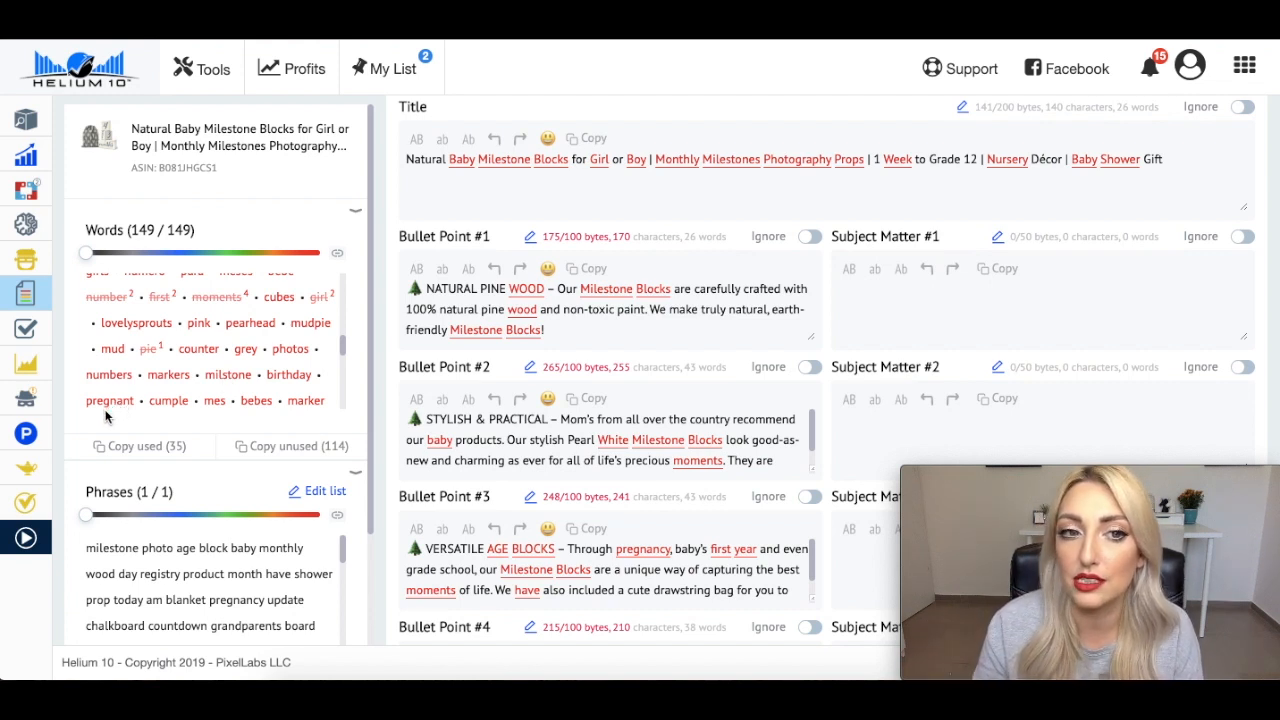
scroll(down, 3)
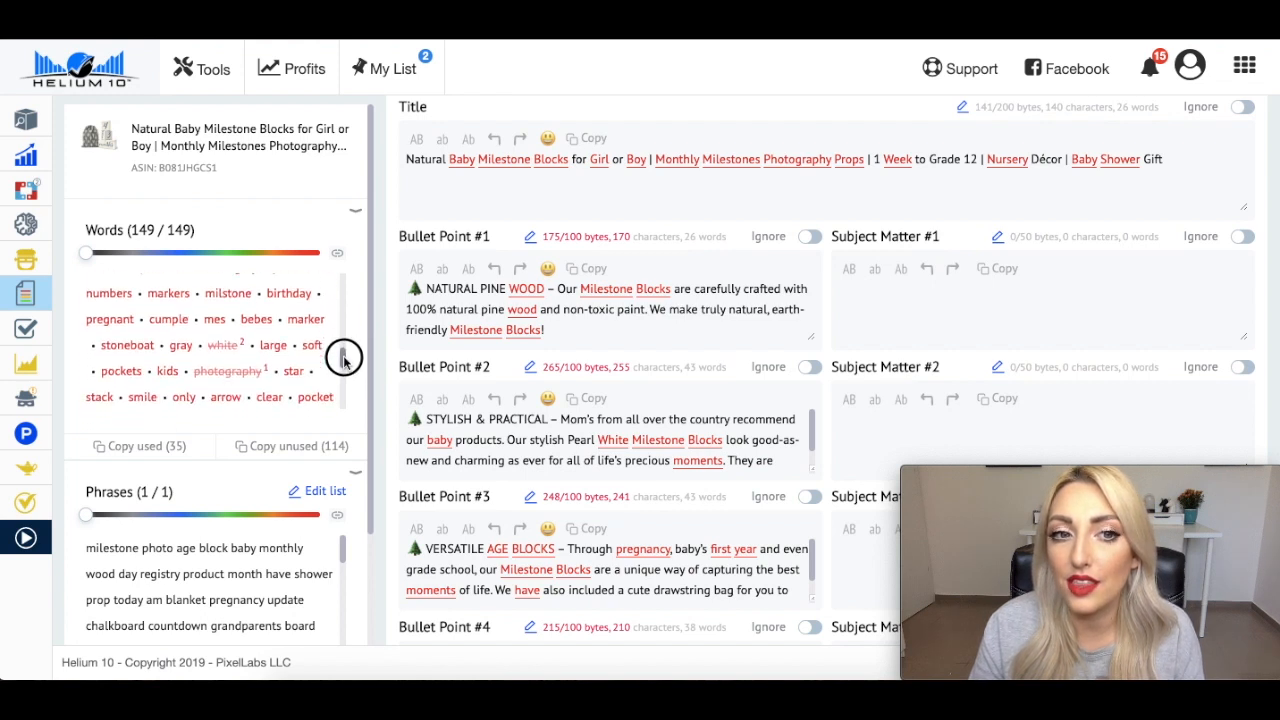
scroll(down, 3)
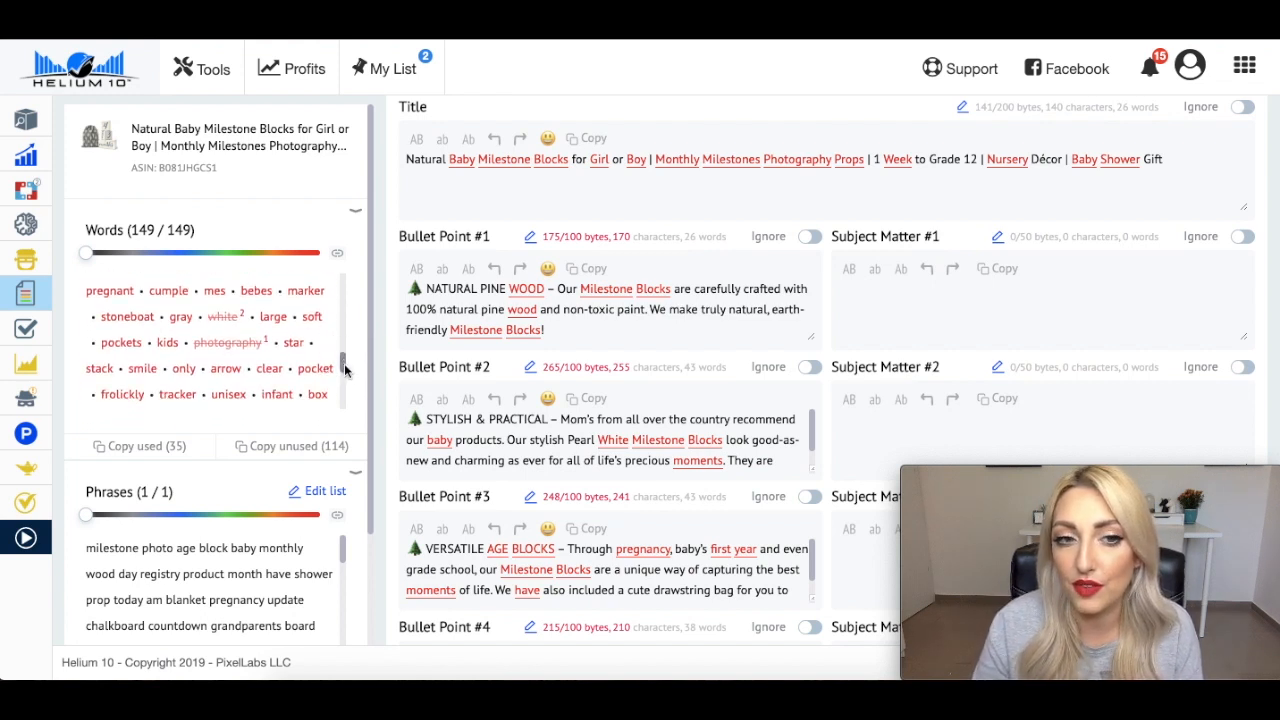
scroll(down, 3)
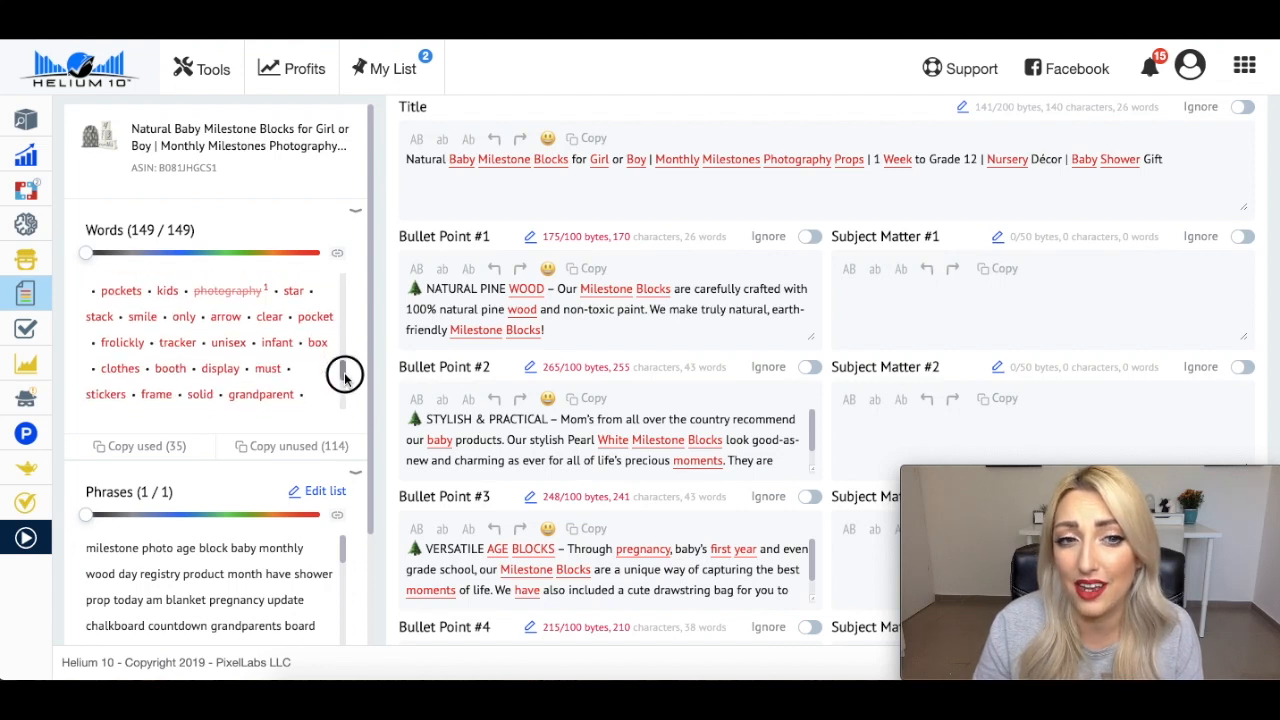
scroll(down, 3)
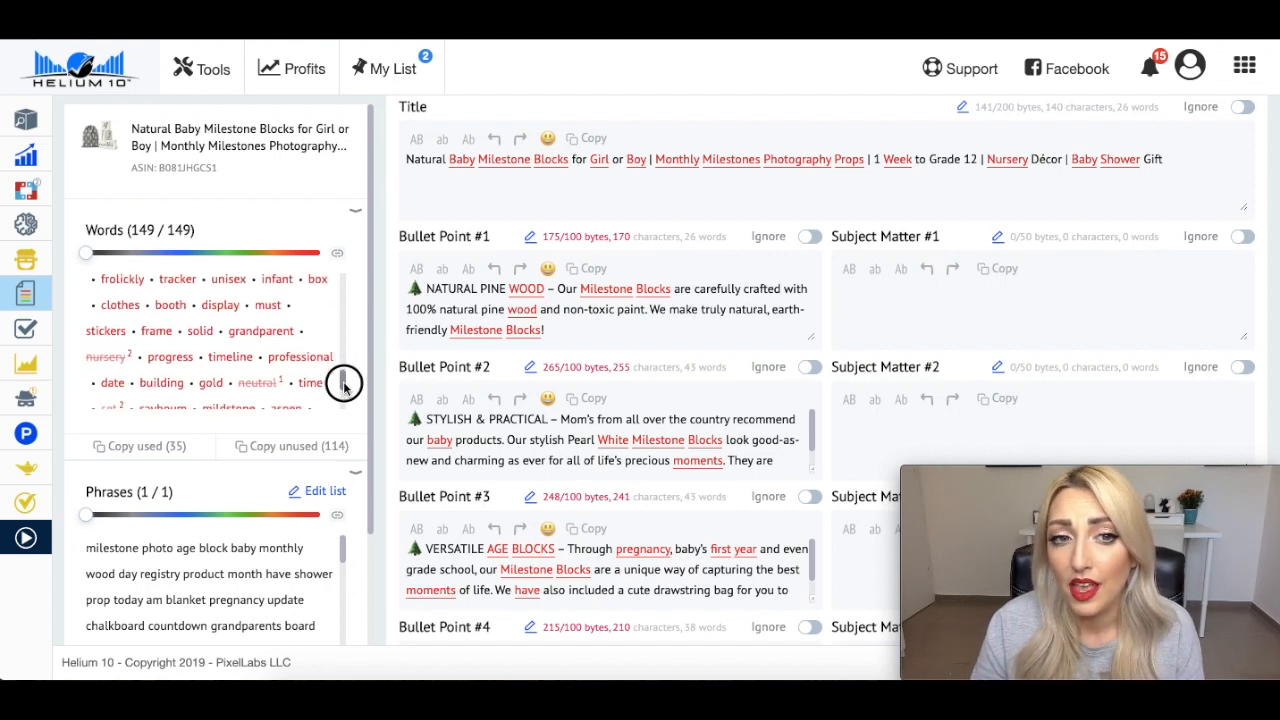
scroll(down, 3)
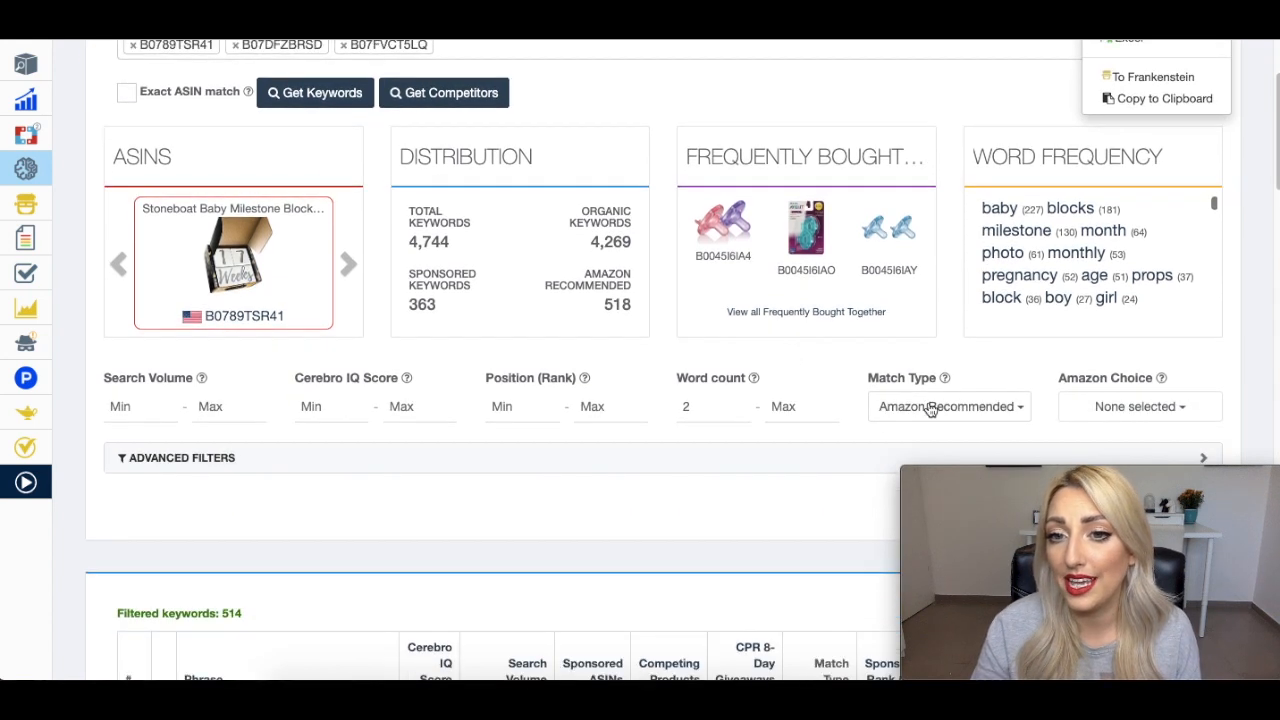
mouse_move(948, 406)
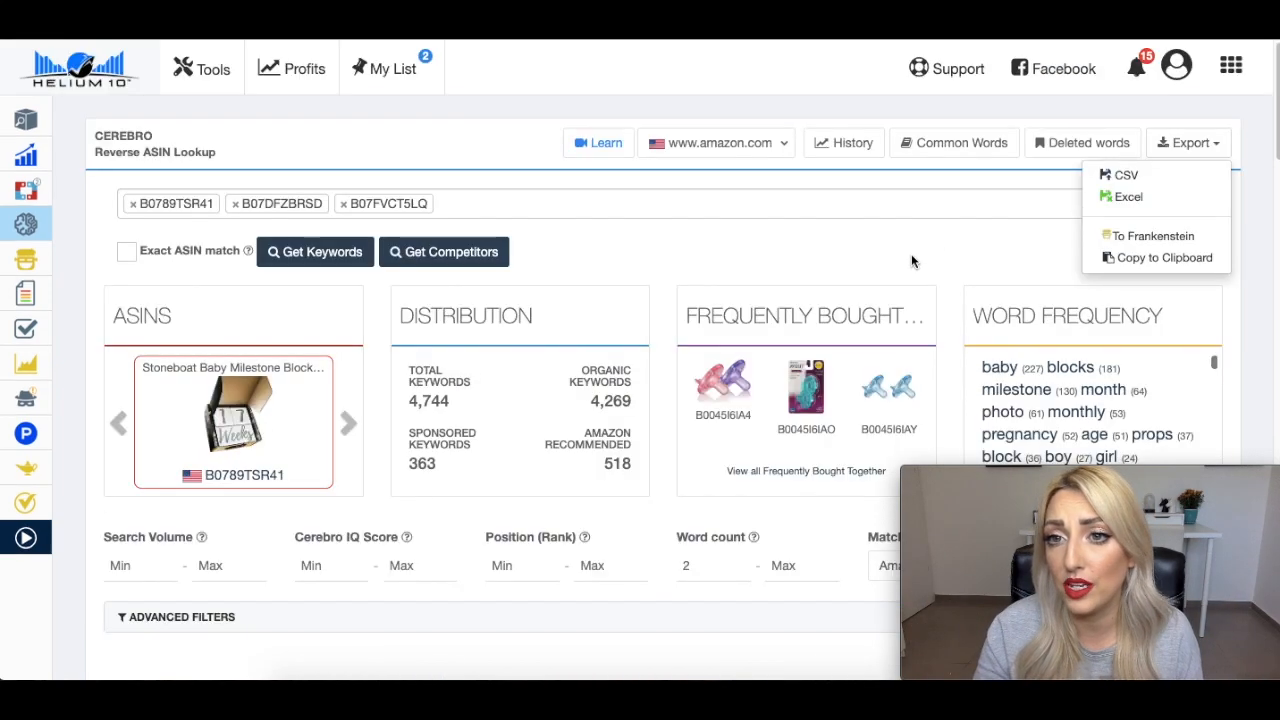
mouse_move(1140, 240)
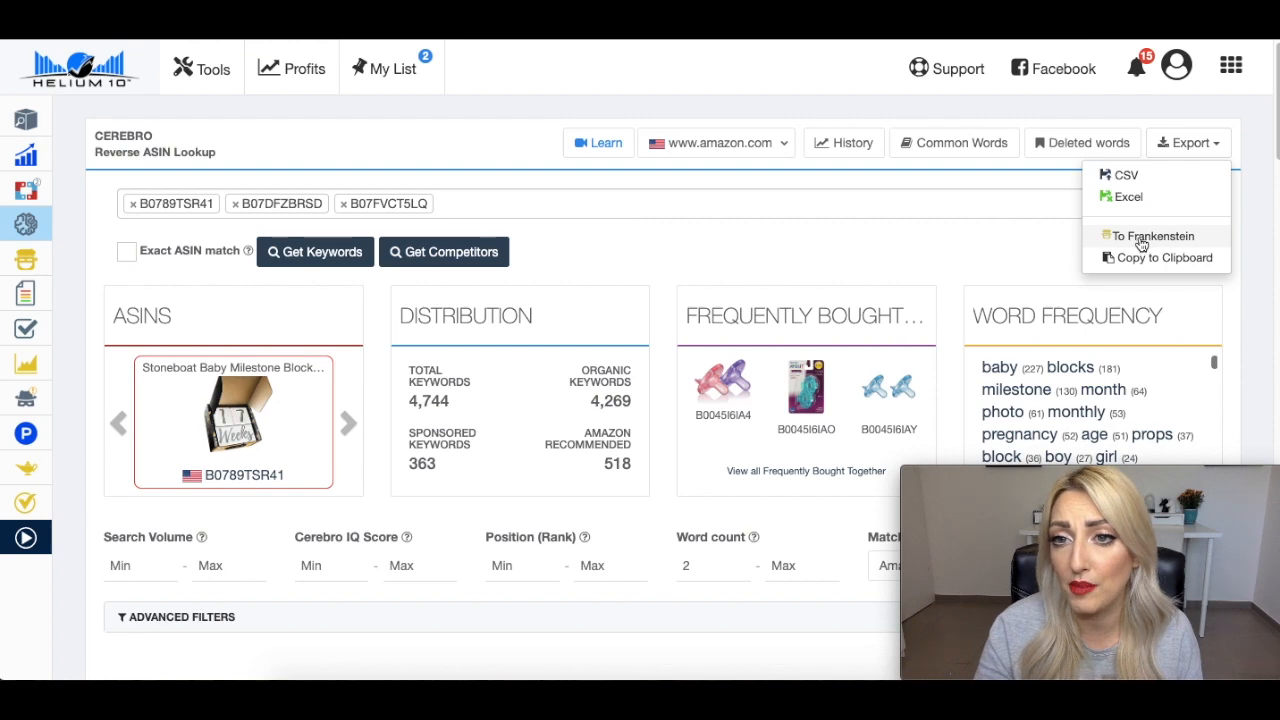
Step: Export the Cerebro keywords to Frankenstein, review the processed list, and send it to Scribbles (149 words tracked)
click(1152, 236)
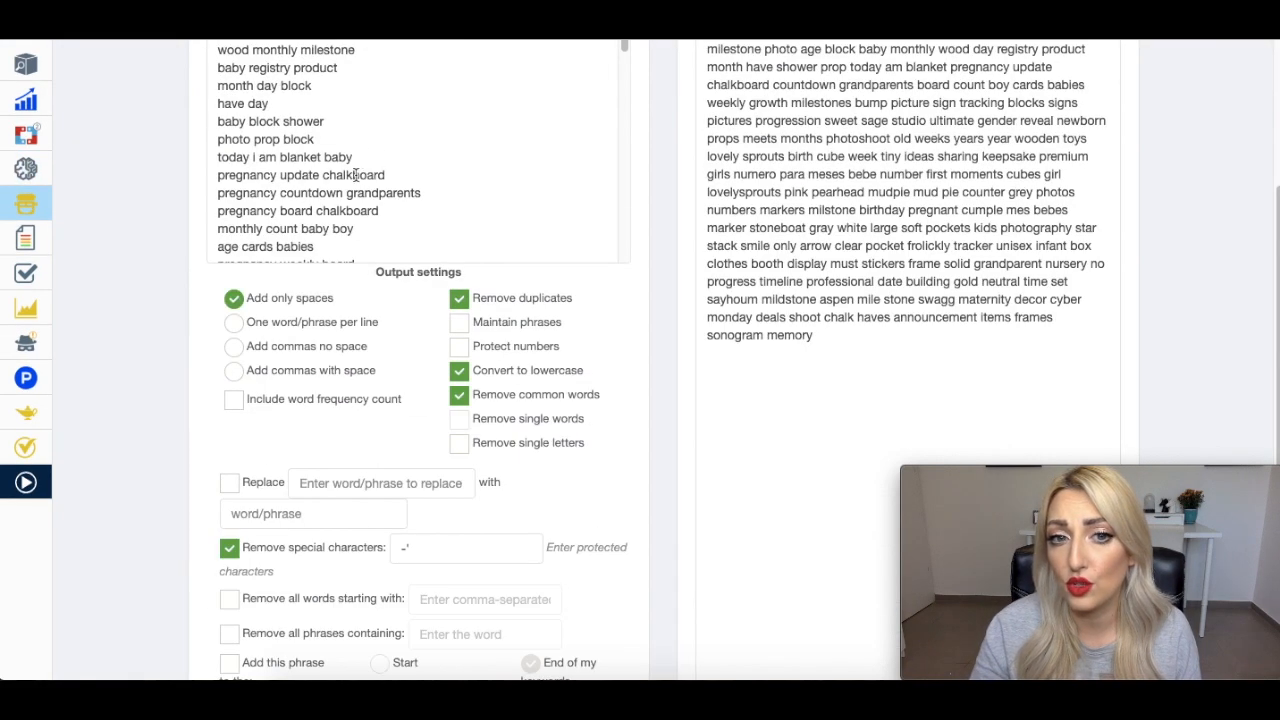
click(460, 394)
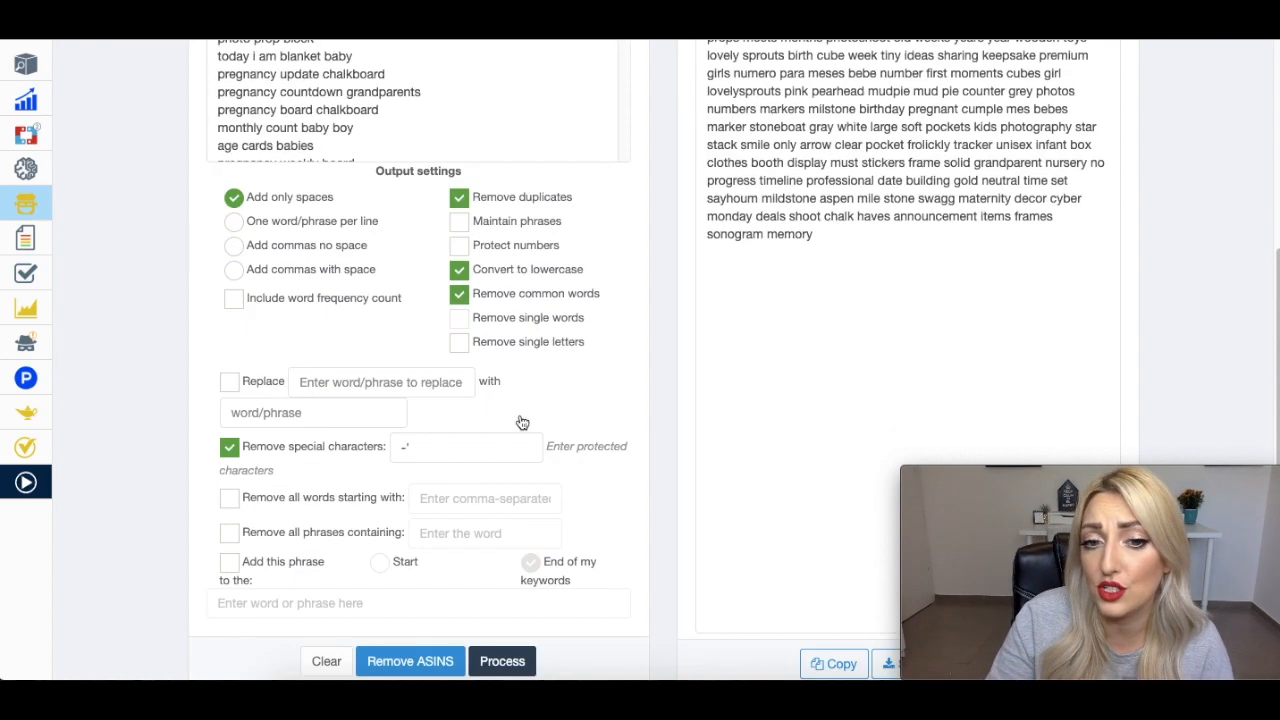
scroll(down, 3)
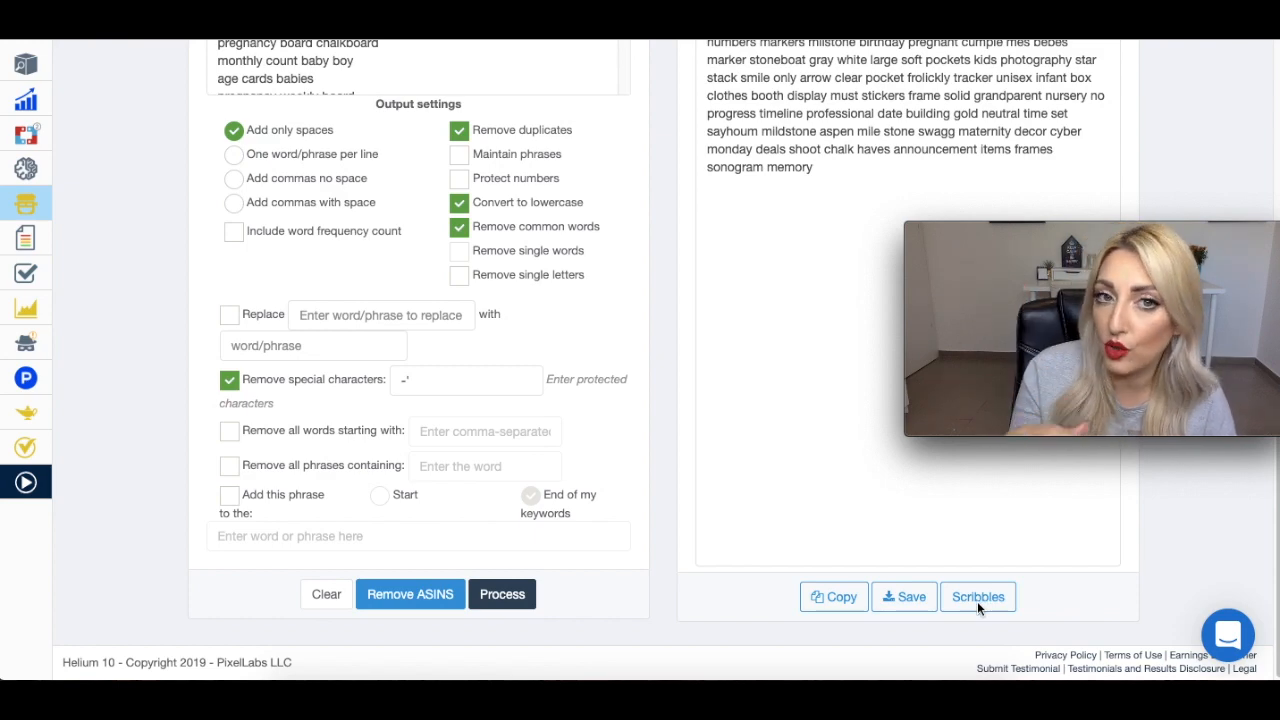
click(390, 68)
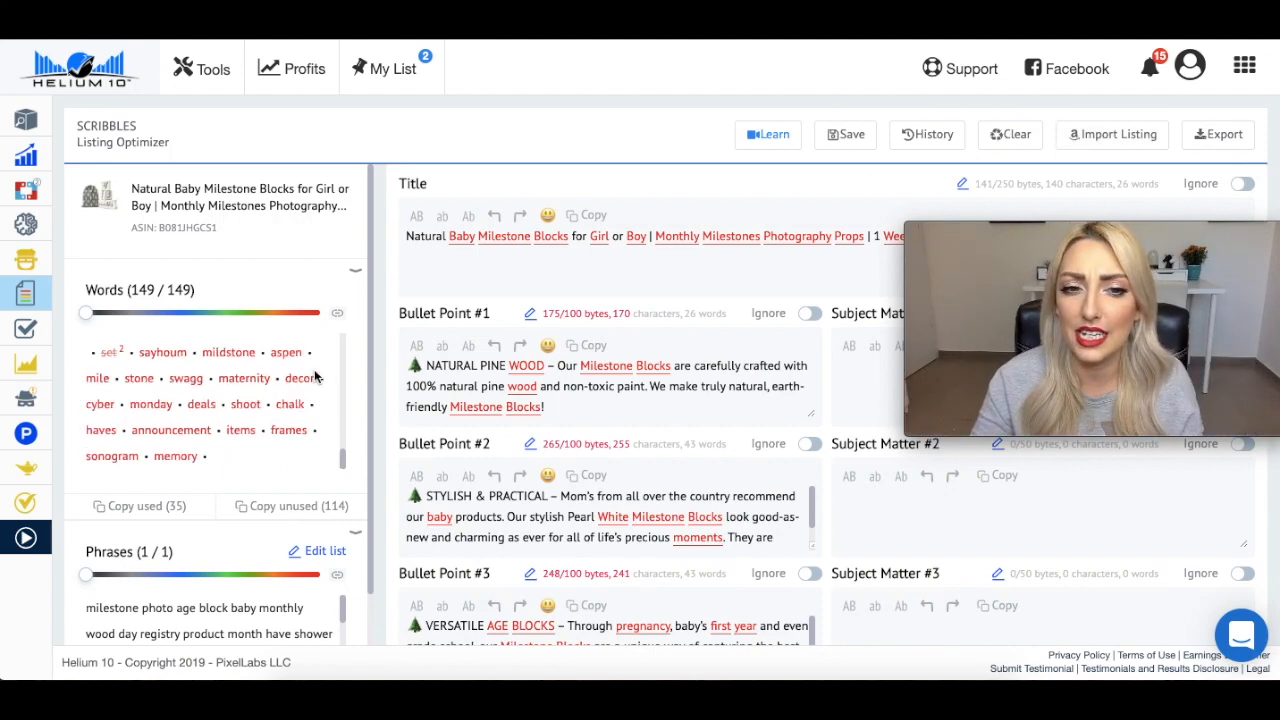
Step: Copy the 35 used keywords from the Scribbles word tracker, leaving 114 unused
scroll(down, 3)
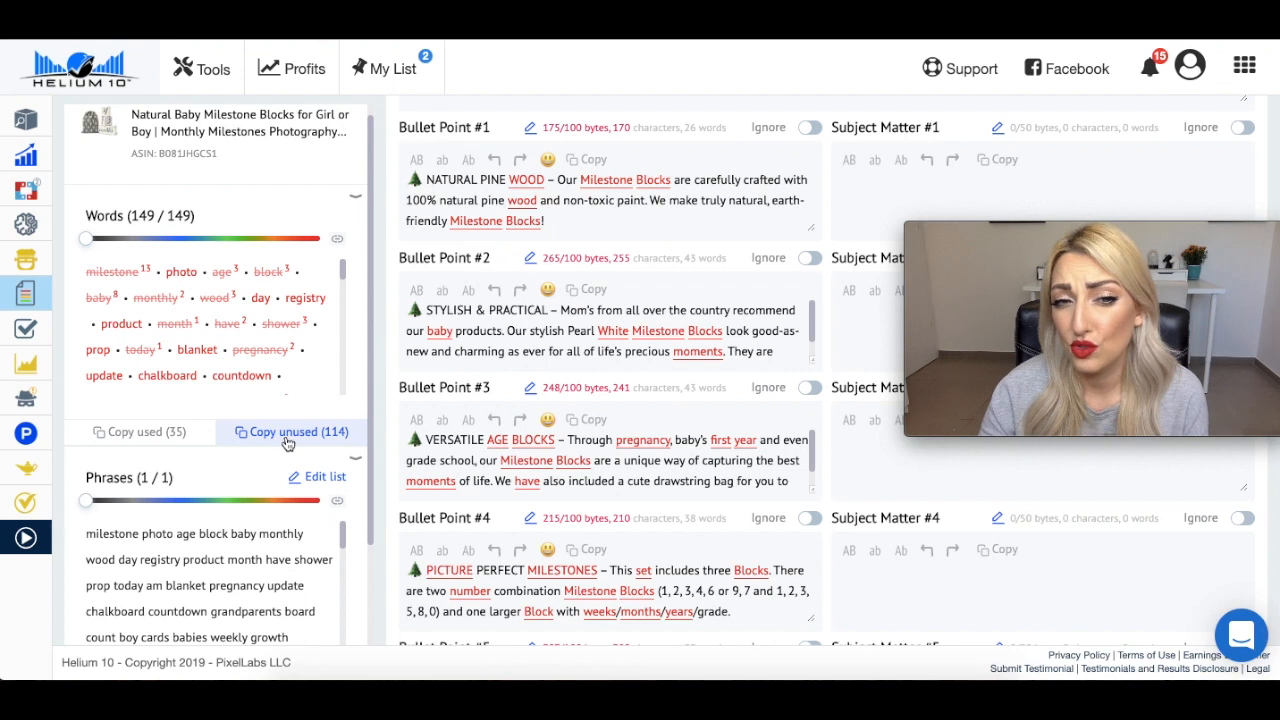
mouse_move(280, 444)
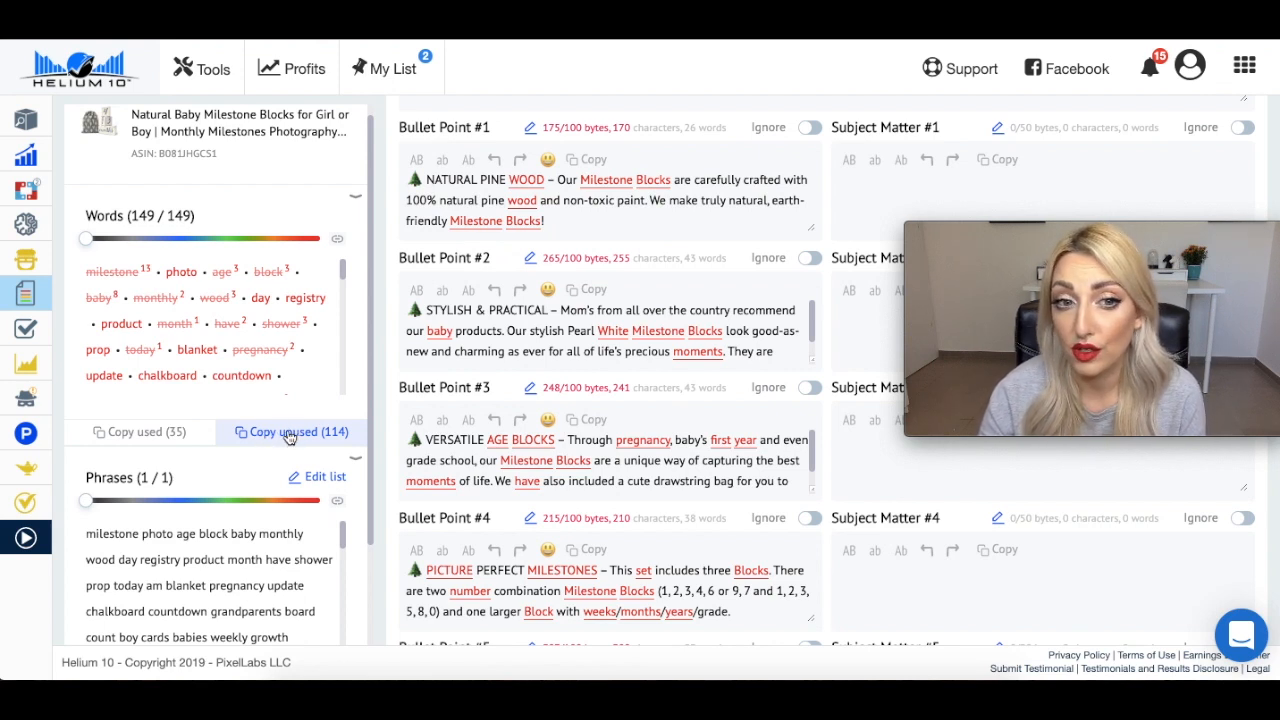
click(140, 432)
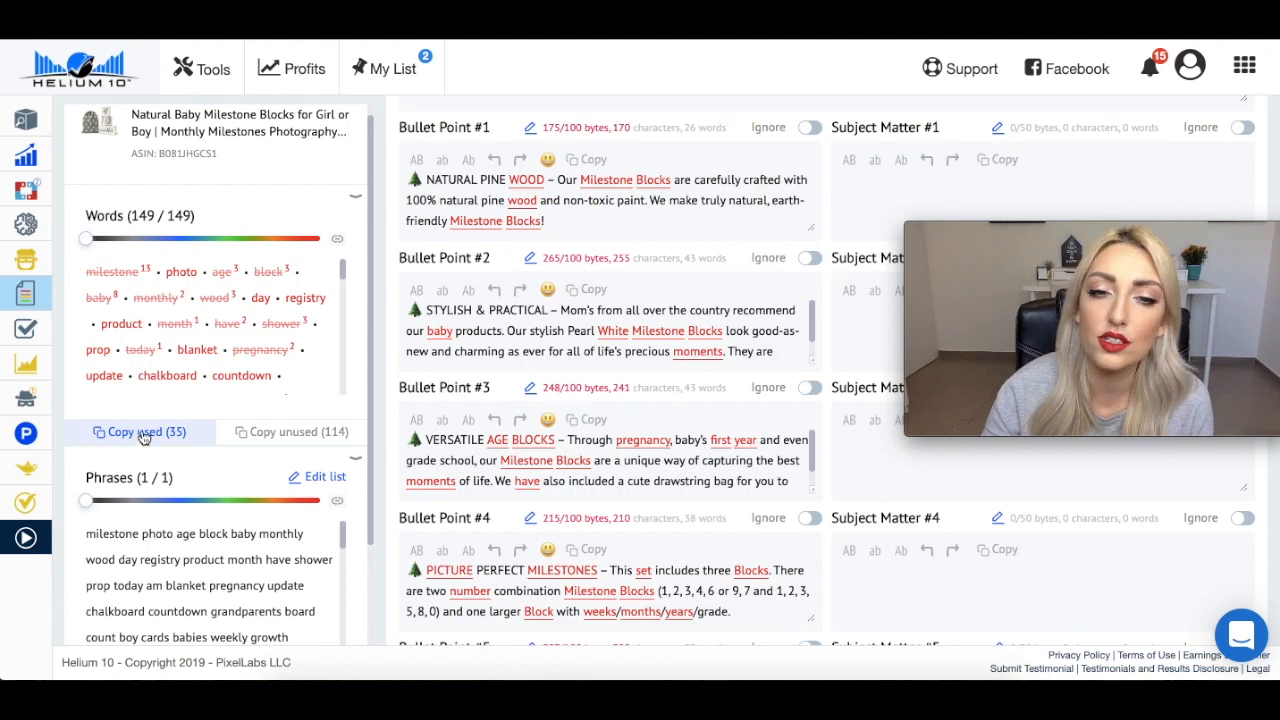